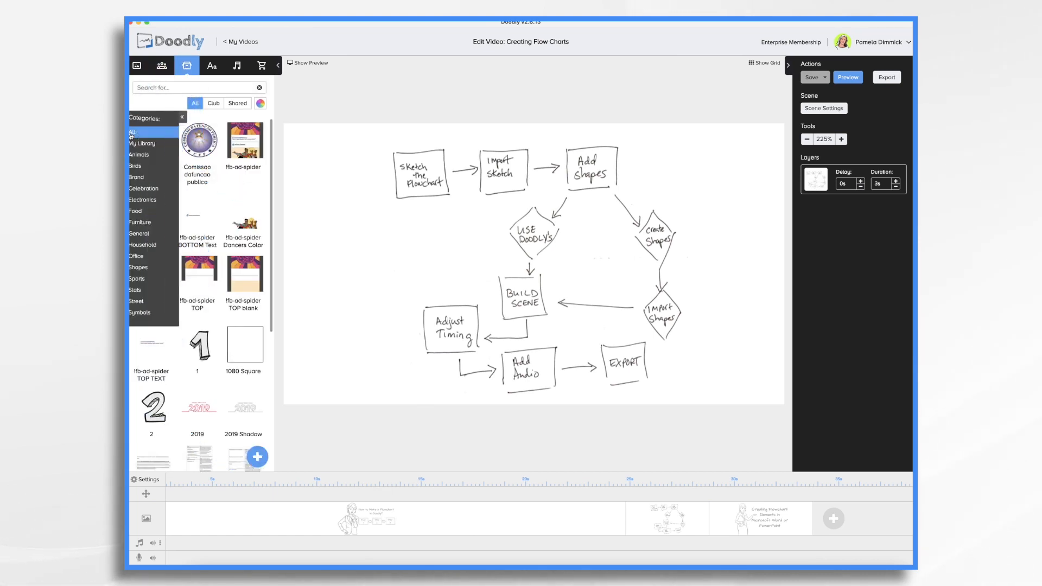
- Filter the image library to the Shapes category of arrows, circles and flowchart symbols
click(138, 267)
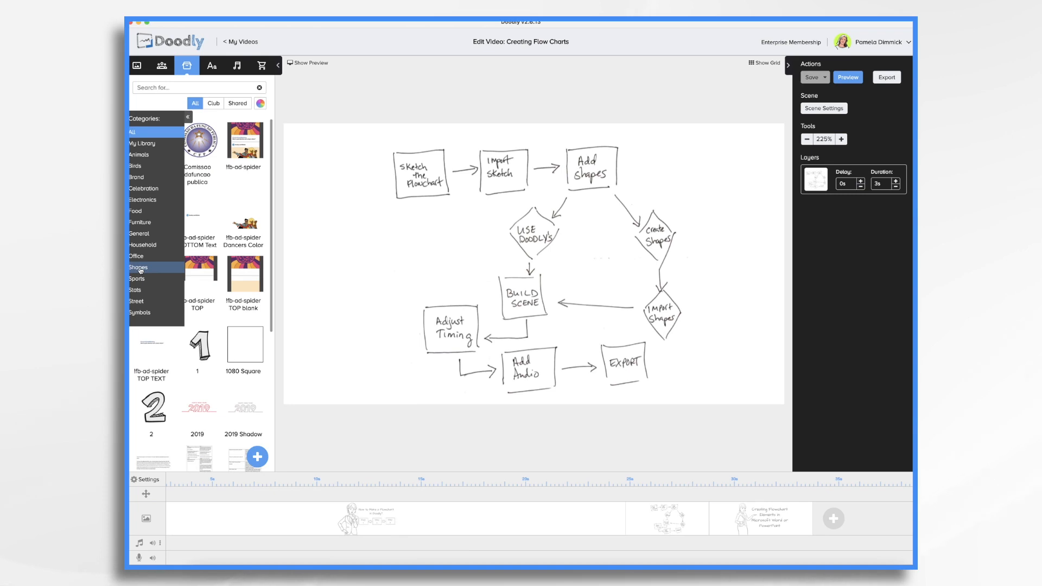
click(138, 269)
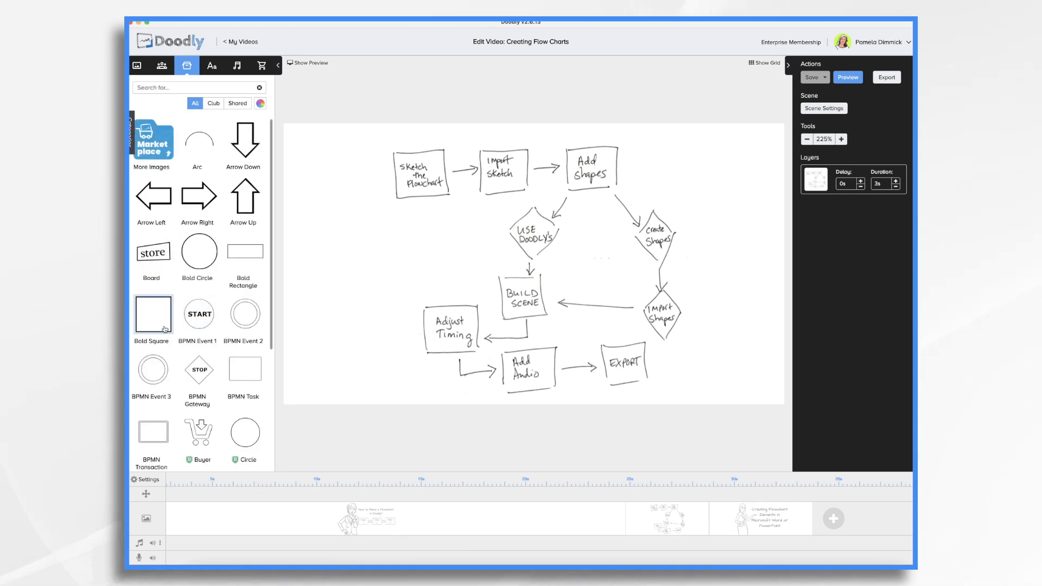
scroll(down, 3)
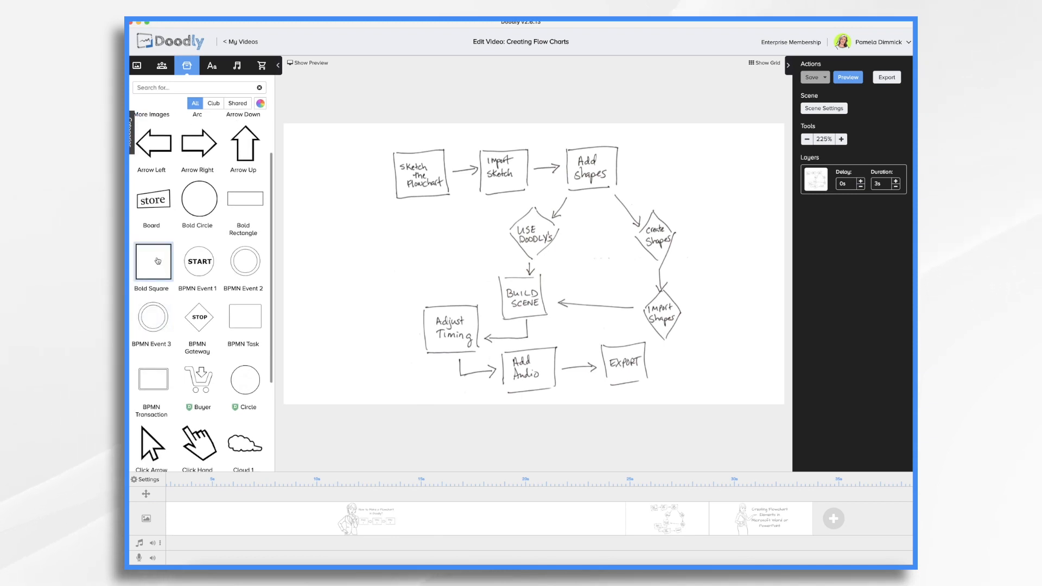
mouse_move(153, 380)
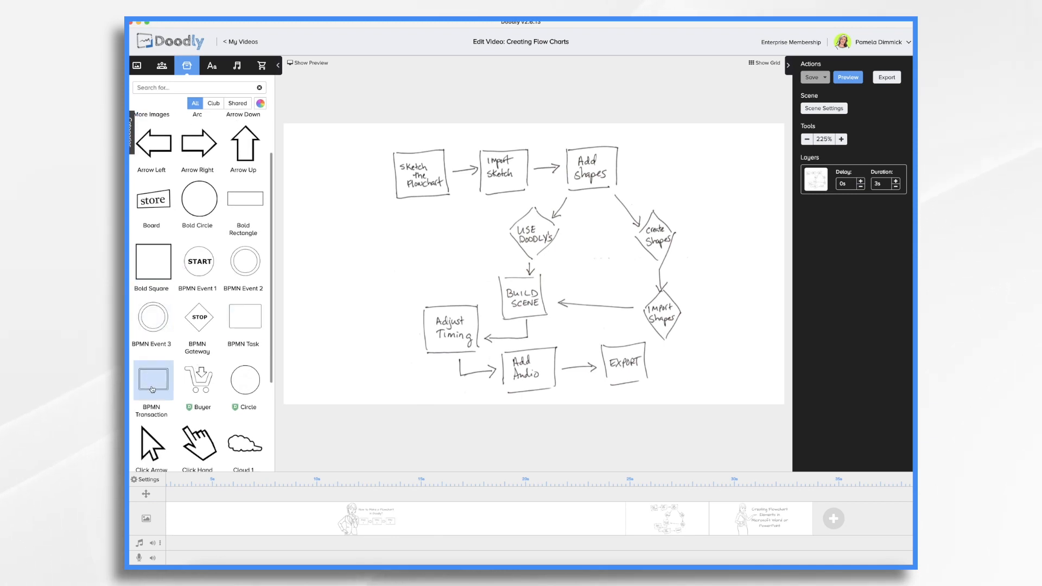
mouse_move(232, 353)
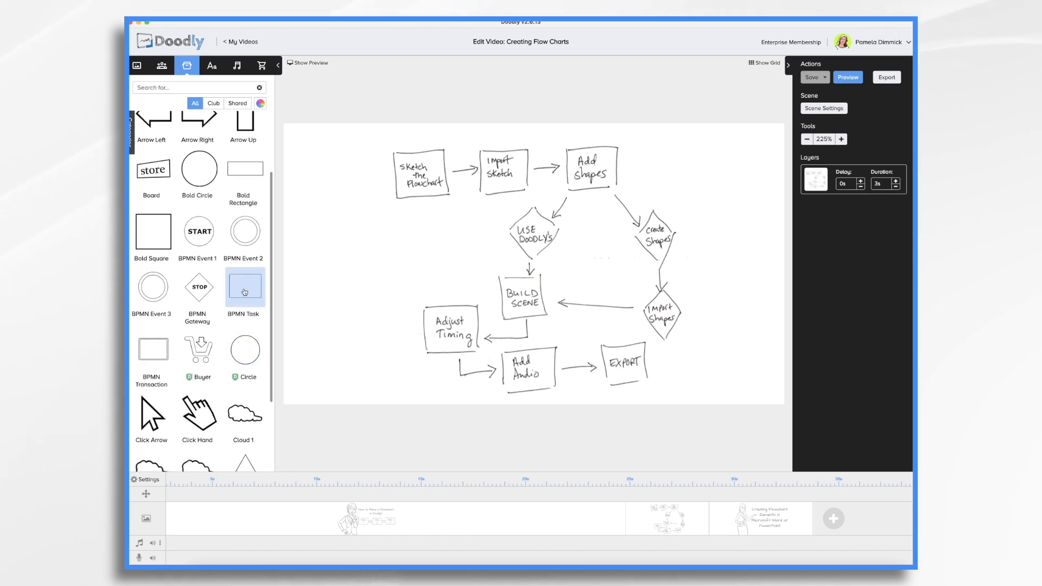
scroll(down, 3)
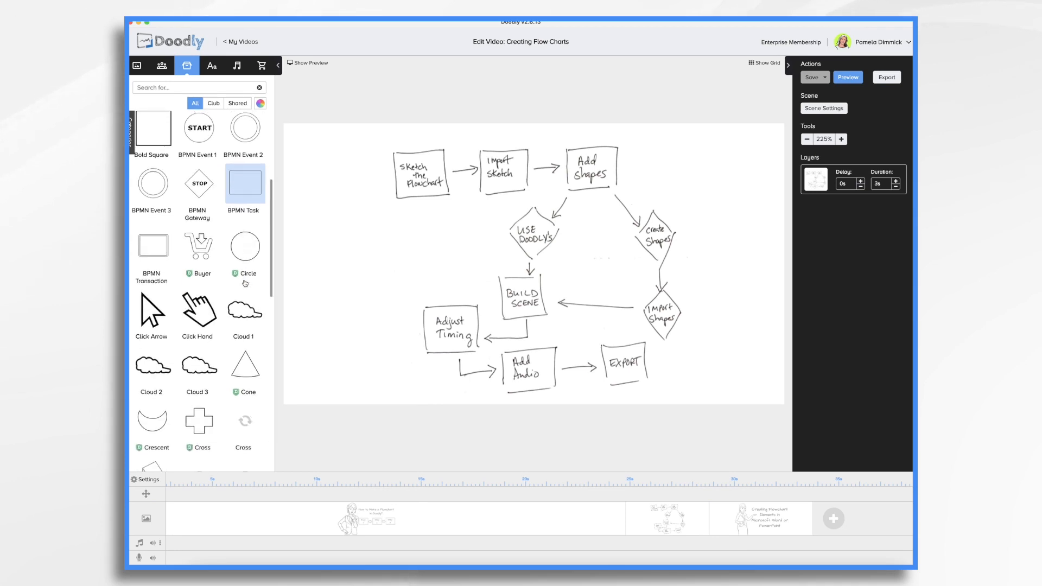
scroll(down, 3)
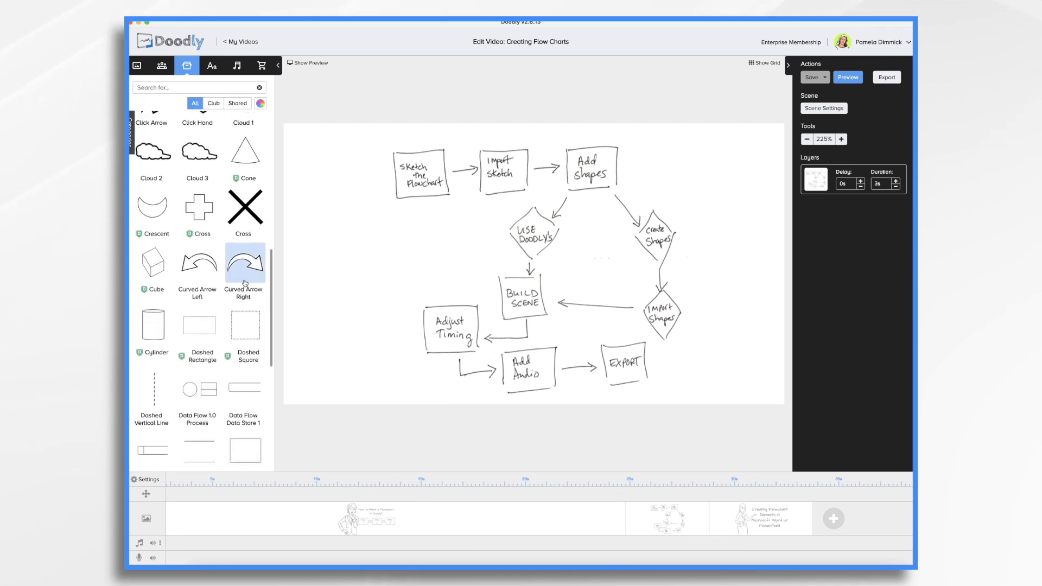
scroll(down, 3)
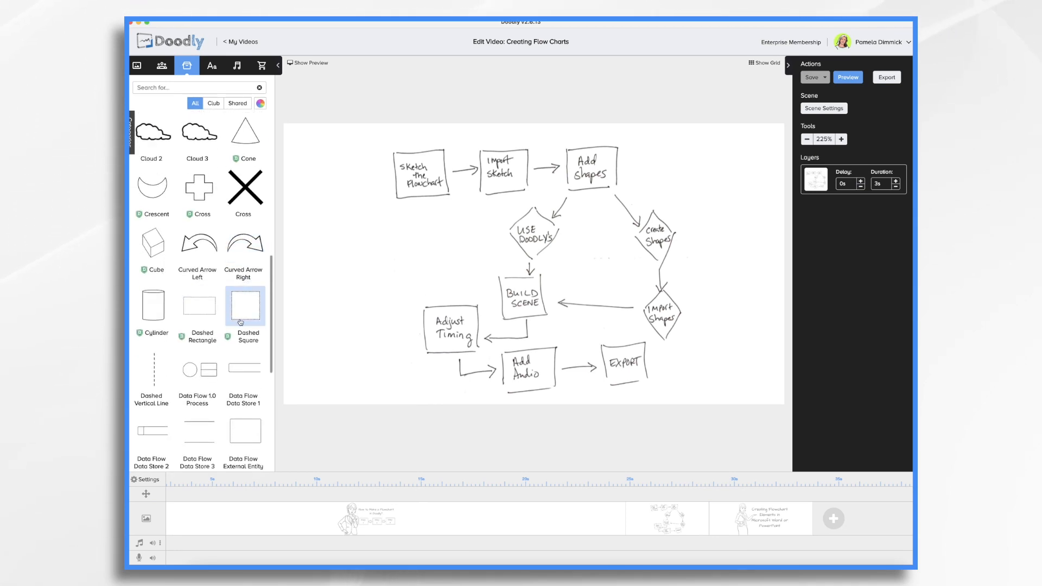
scroll(down, 3)
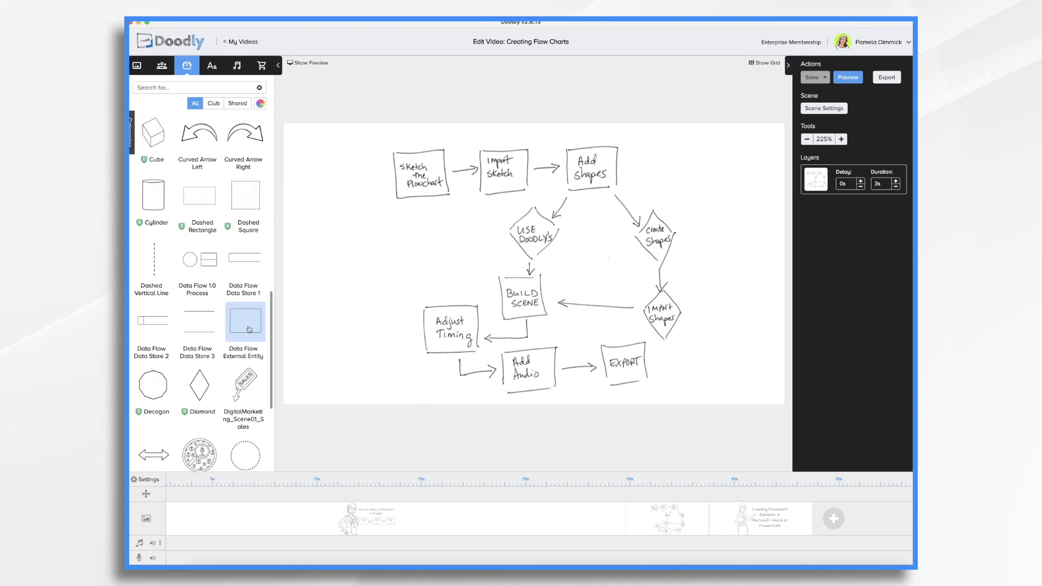
scroll(down, 3)
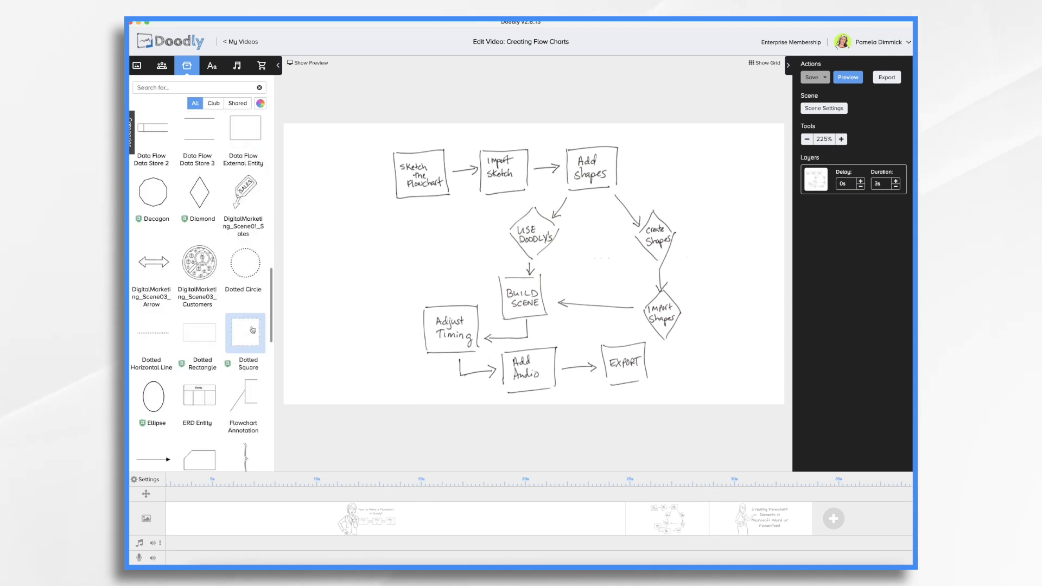
scroll(down, 3)
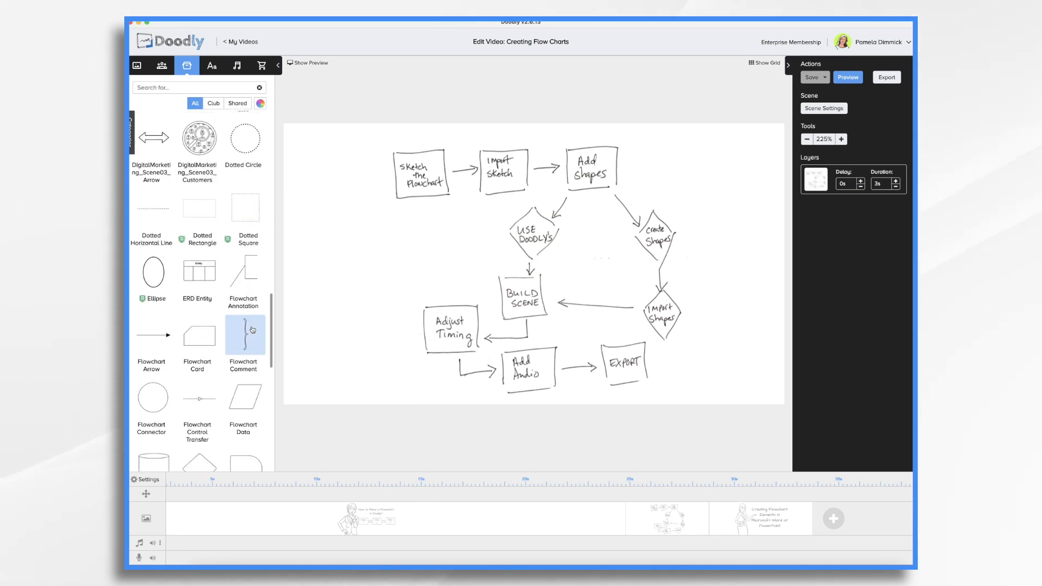
scroll(down, 3)
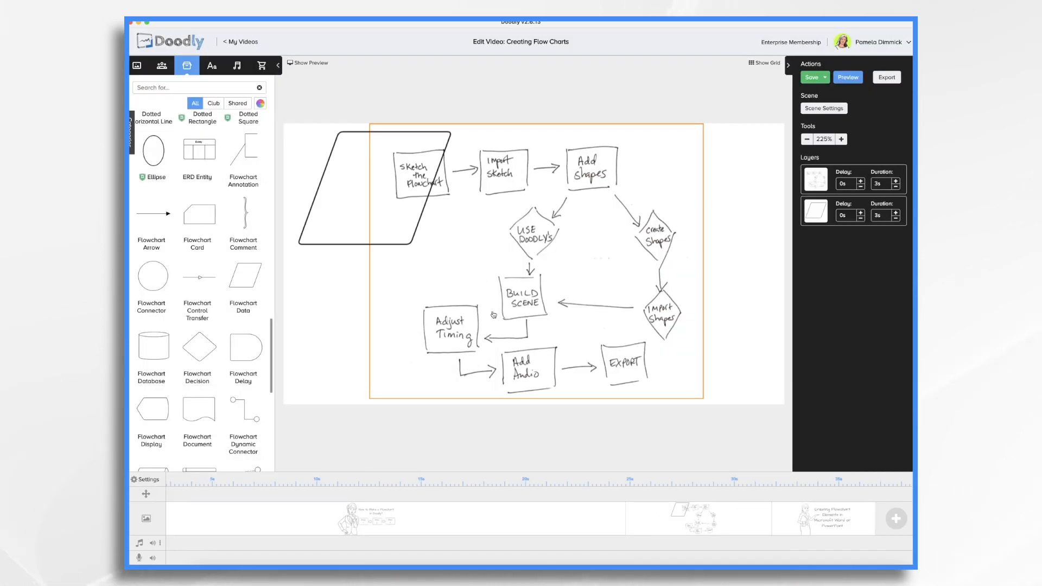
- Fit the Flowchart Data parallelogram over the Sketch the Flowchart box with a 1 s draw duration
click(359, 193)
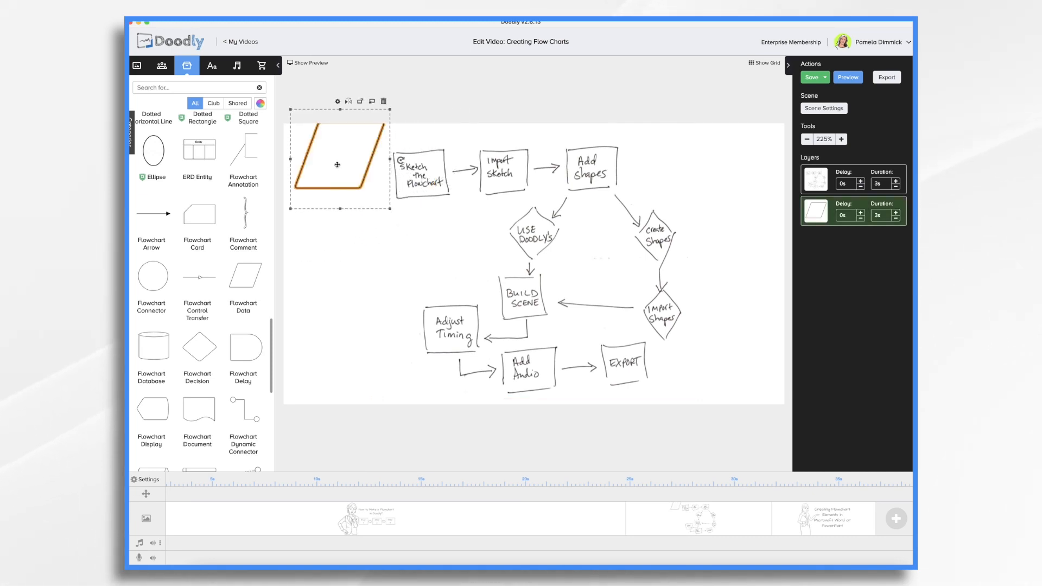
drag(336, 164, 414, 174)
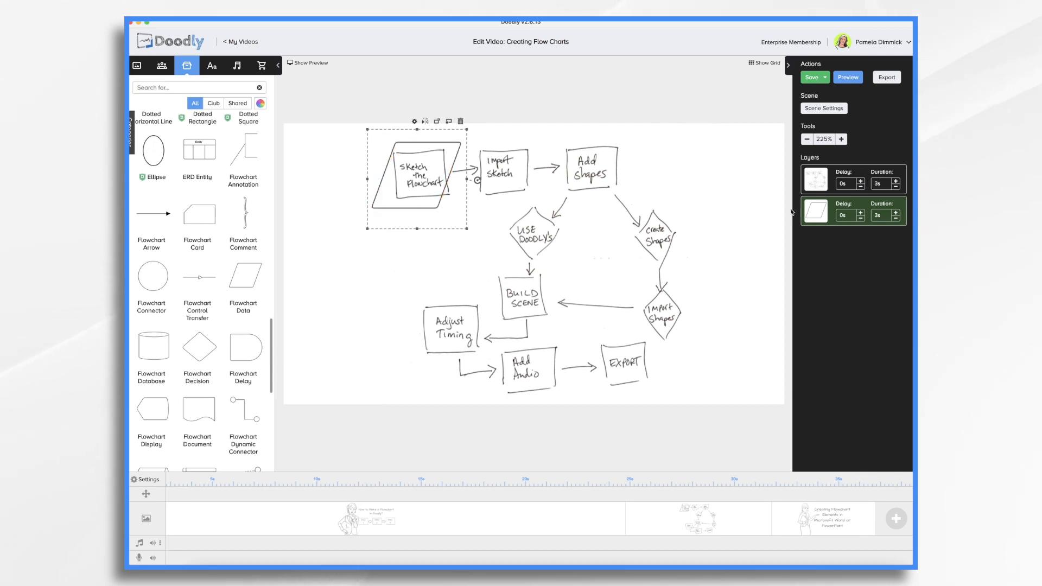
click(812, 77)
text(1)
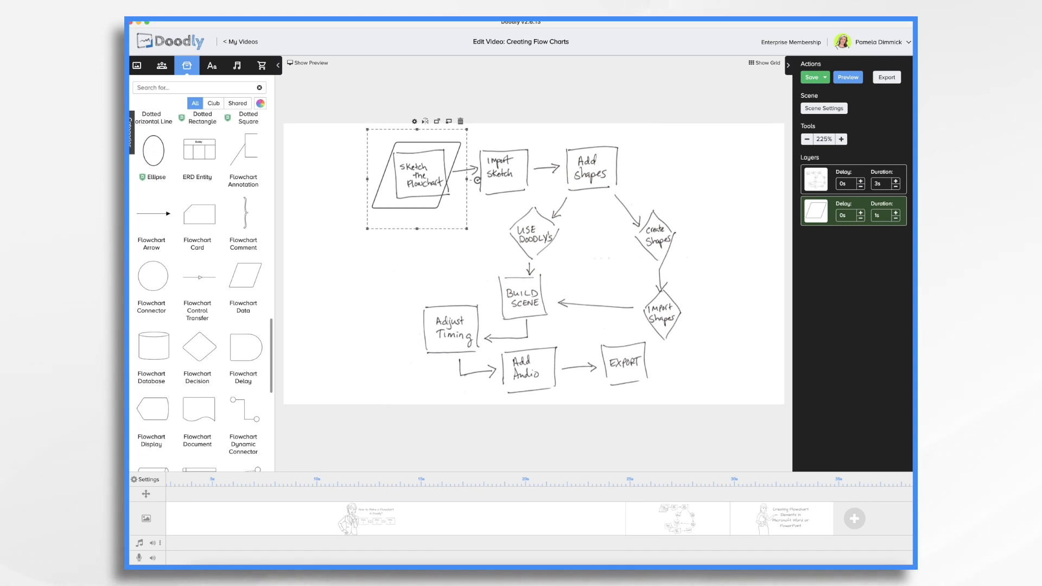
- Paste parallelogram copies onto the other boxes and a decision diamond over USE DOODLY's
click(417, 179)
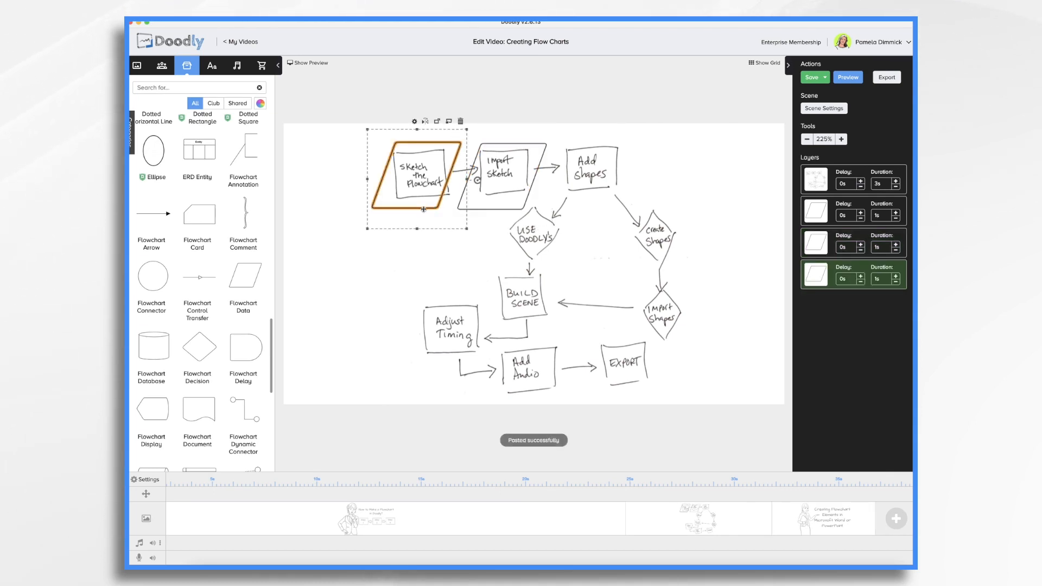
click(589, 172)
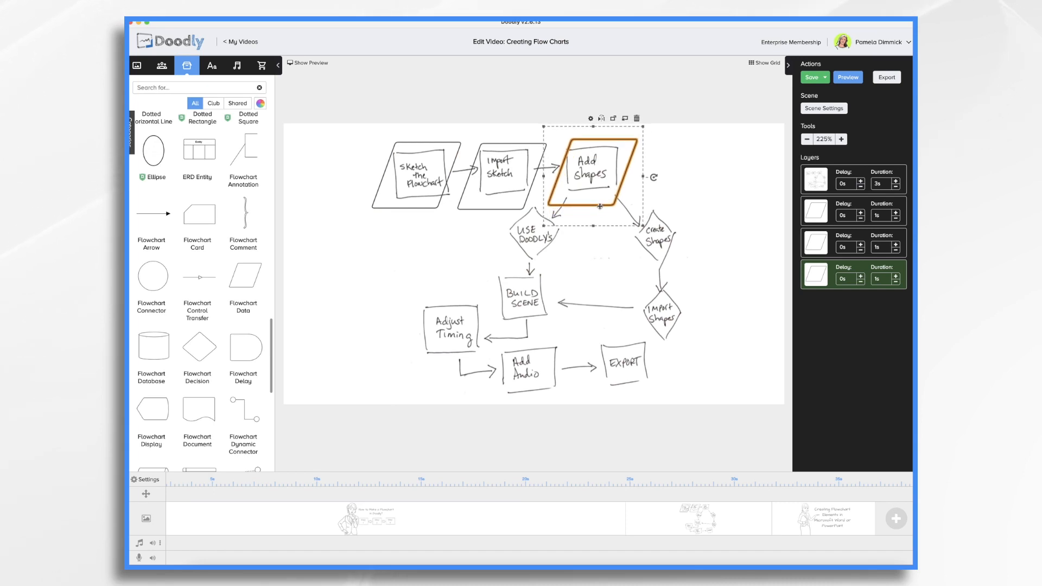
click(453, 281)
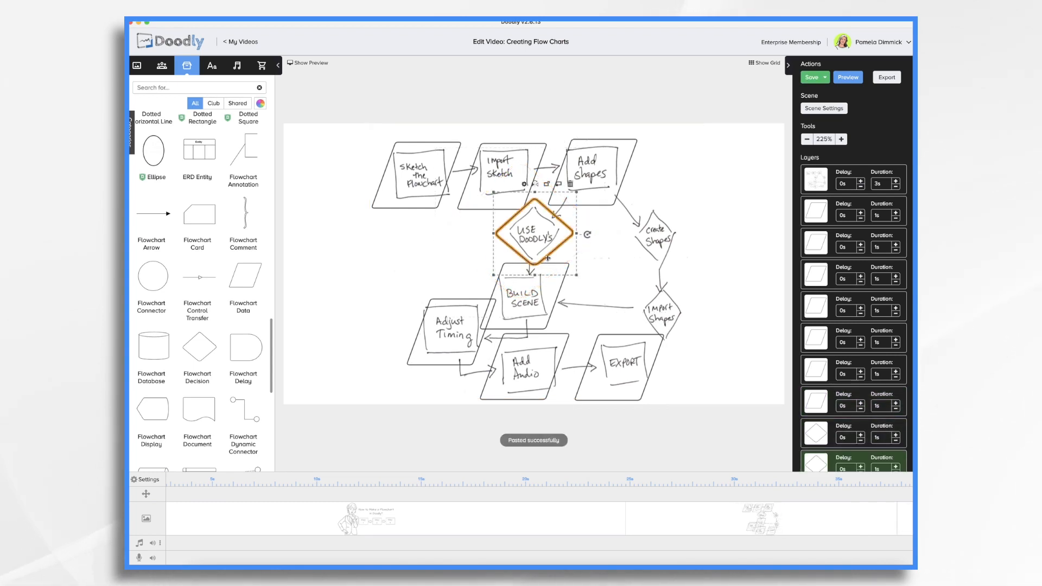
- Check the Sketch the Flowchart, Import Sketch, Add Shapes and USE DOODLY's shape layers for placement
click(816, 211)
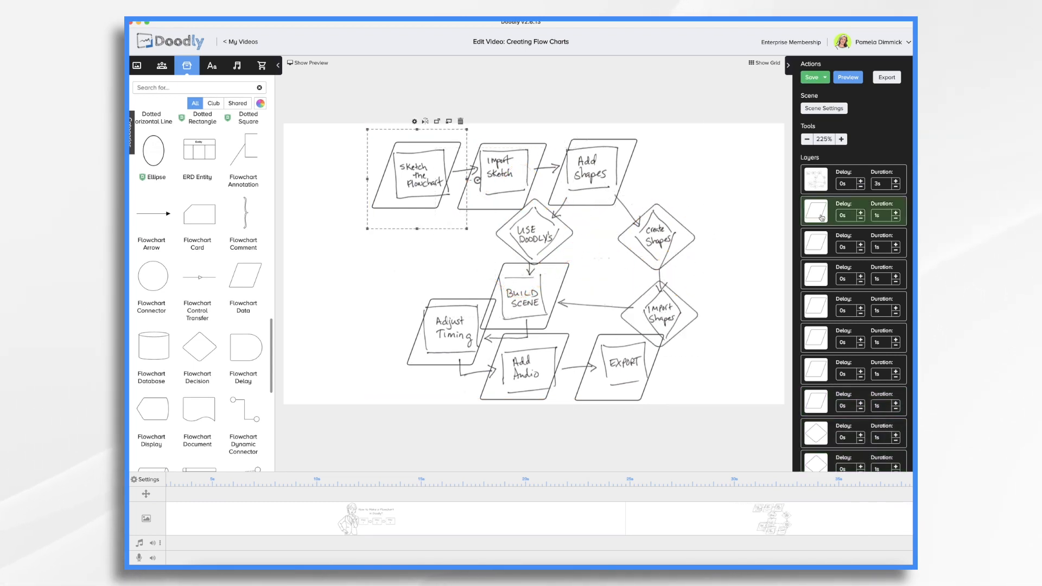
click(532, 234)
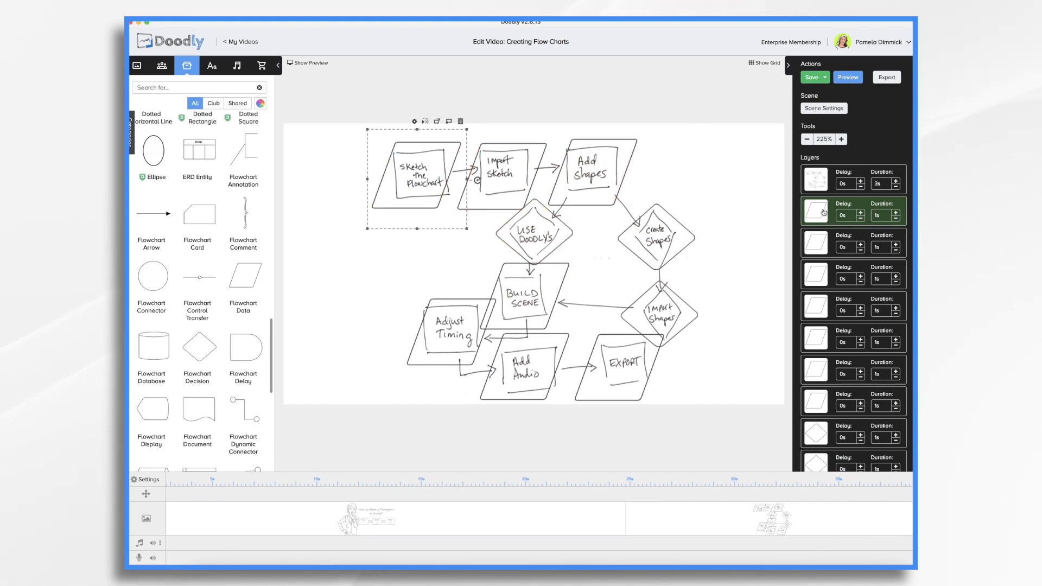
click(816, 243)
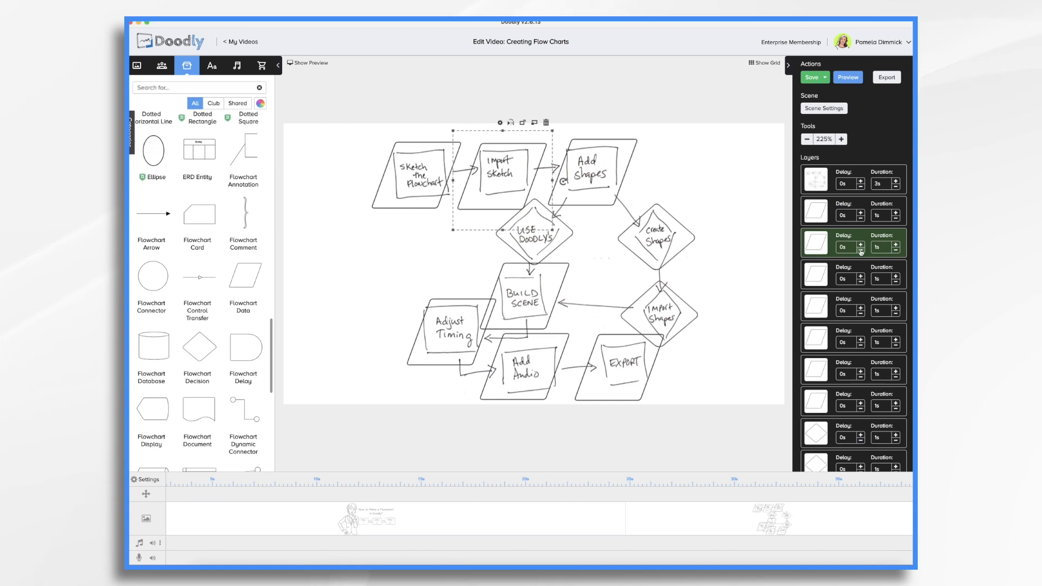
click(816, 278)
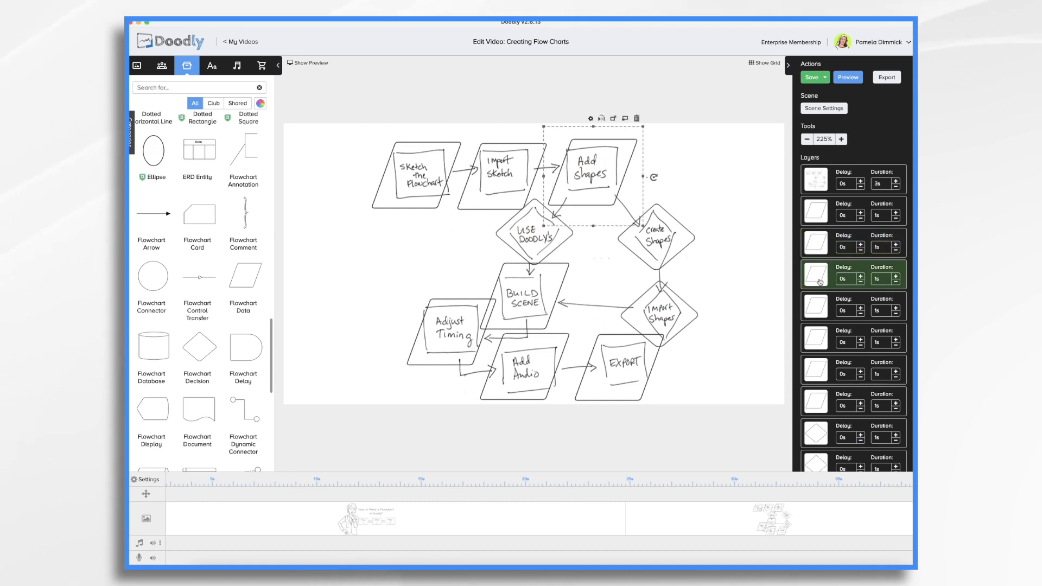
click(534, 233)
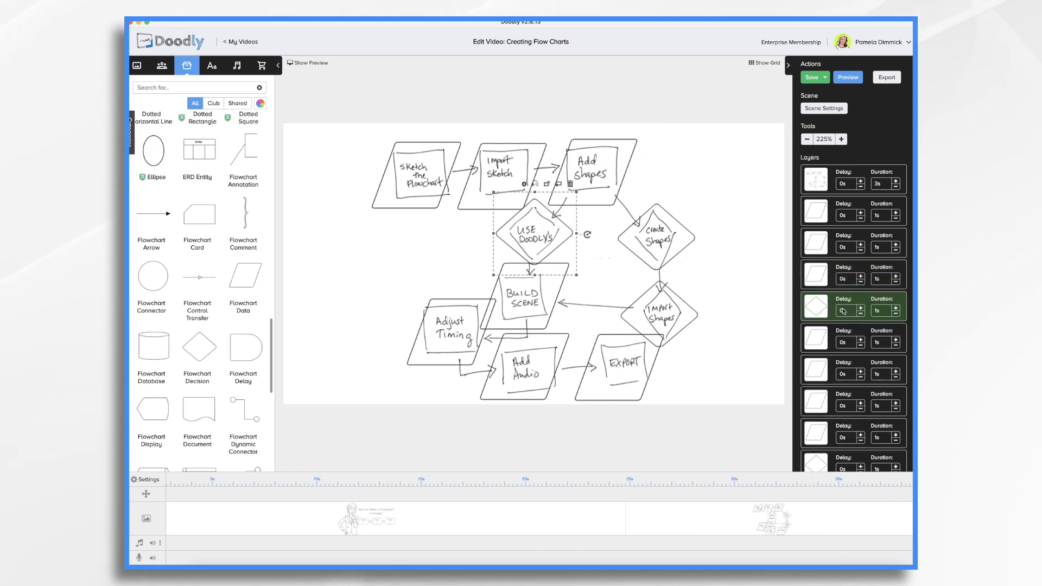
click(816, 274)
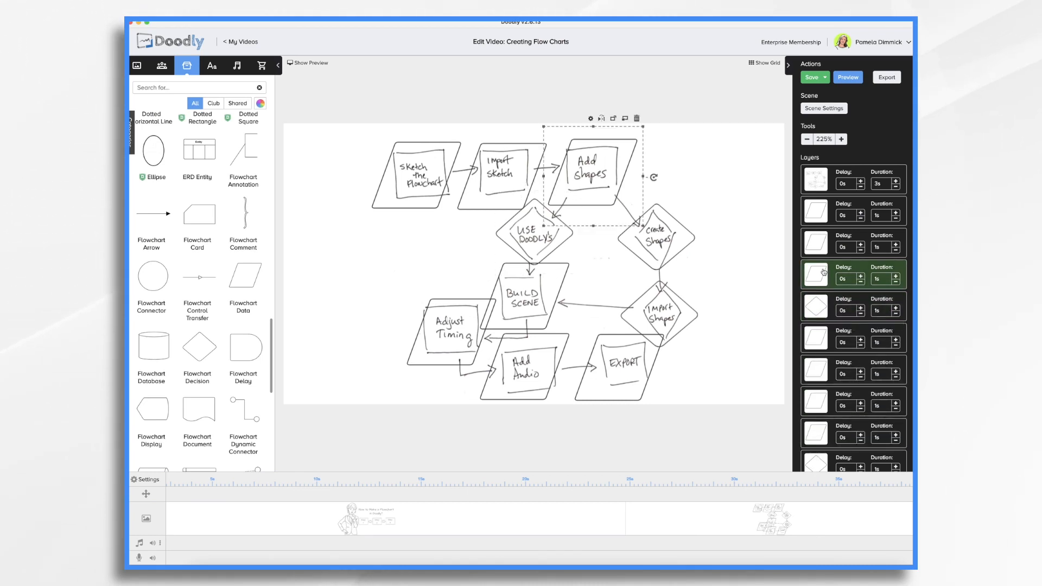
- Check the remaining shape layers through the Export box, then bring up the text fonts collection
click(815, 308)
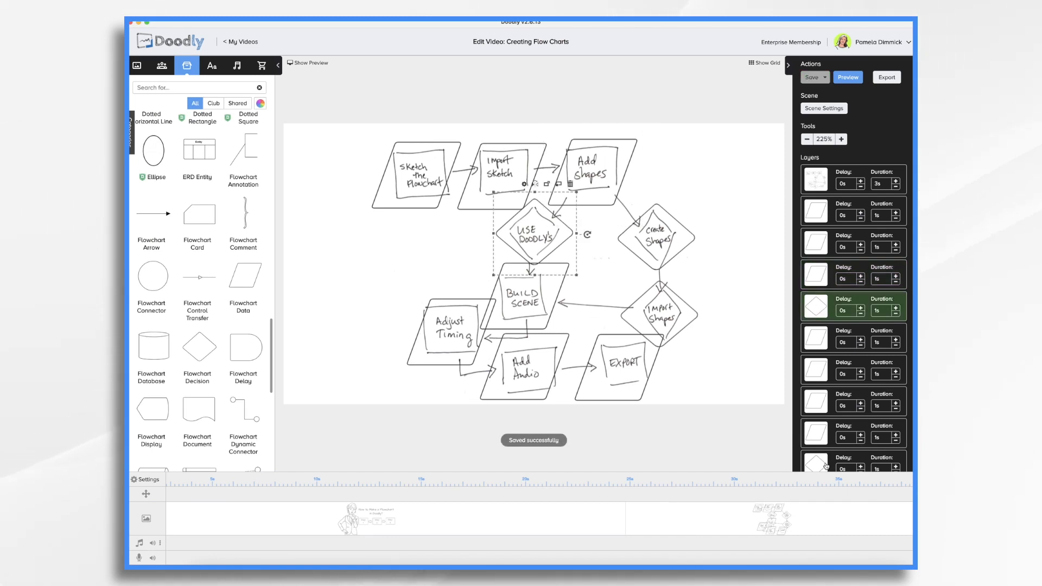
click(657, 238)
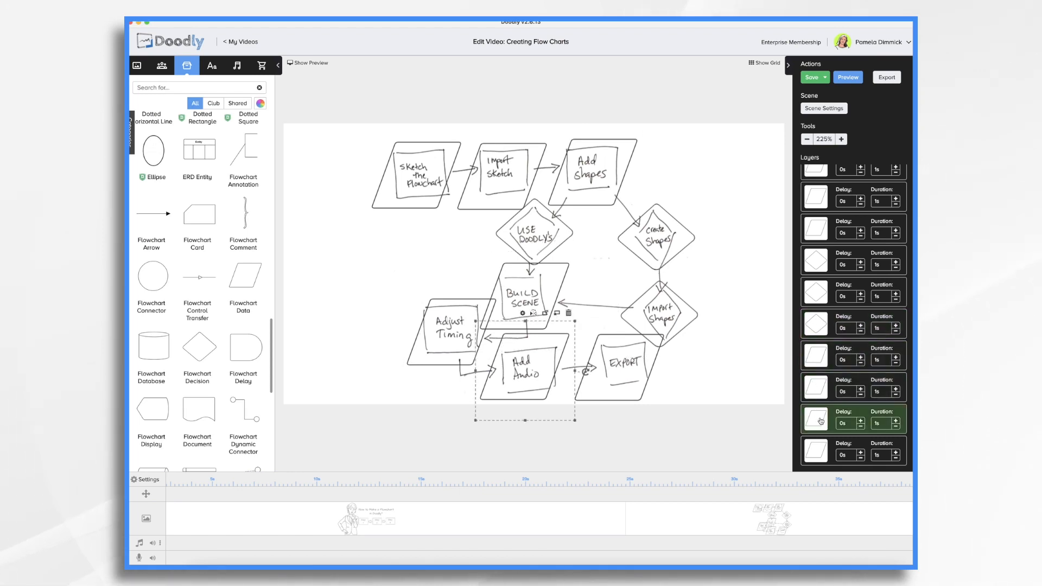
click(815, 451)
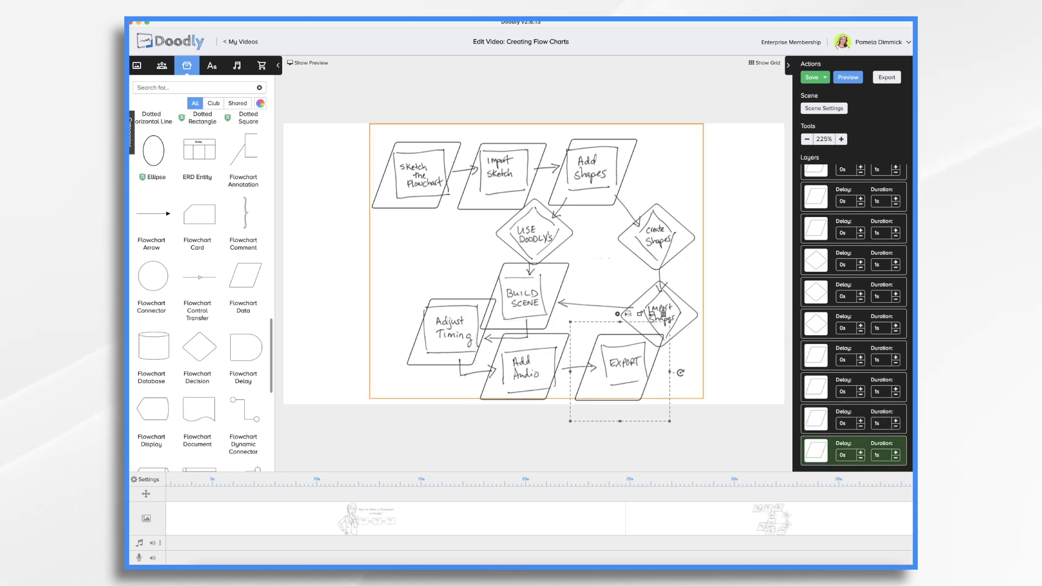
click(414, 174)
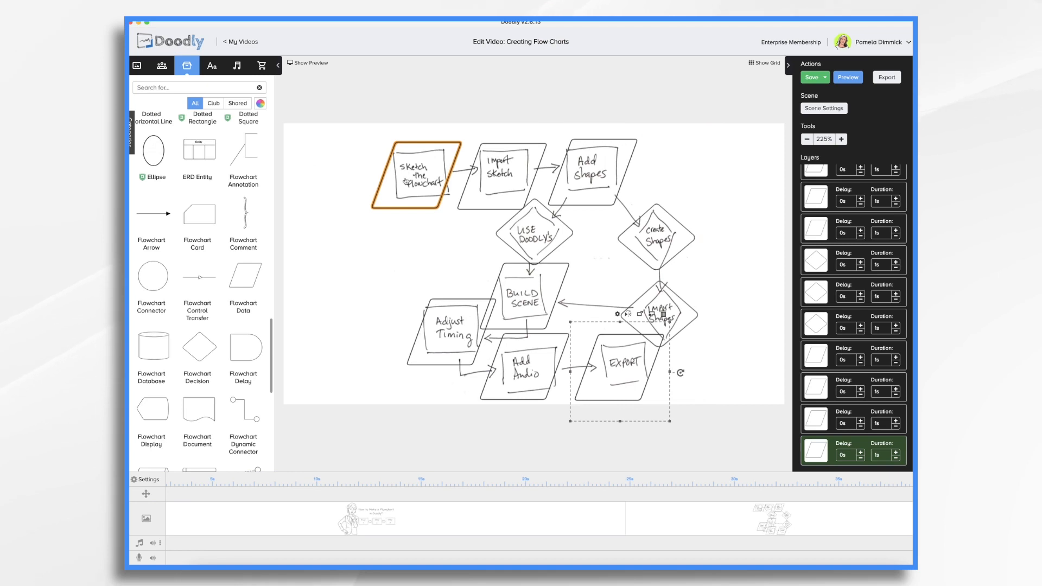
click(212, 65)
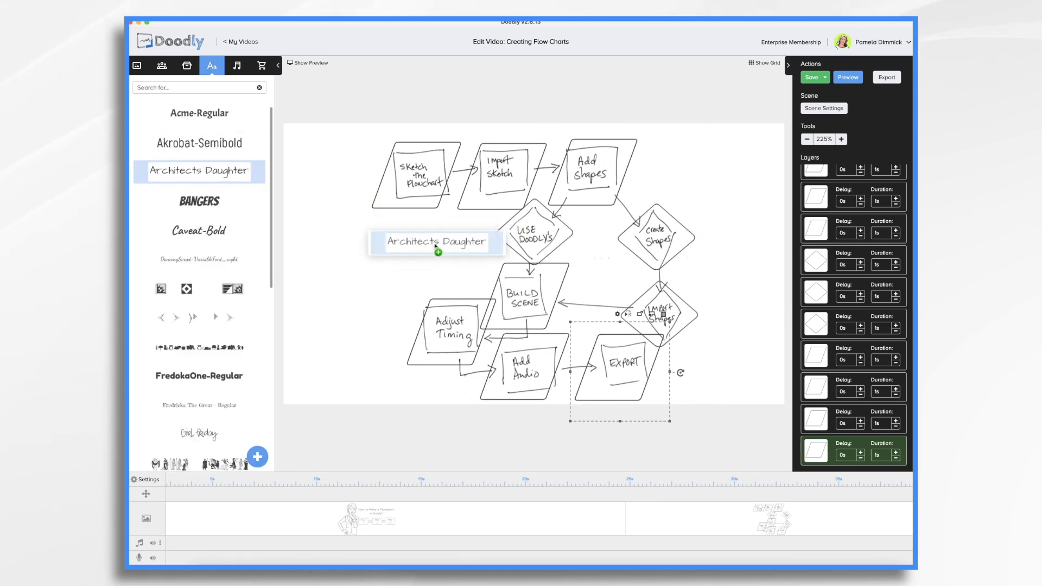
- Label the first box 'Sketch the Flowchart' in Architects Daughter, word-wrapped, drawing in 1.5 s
double_click(437, 241)
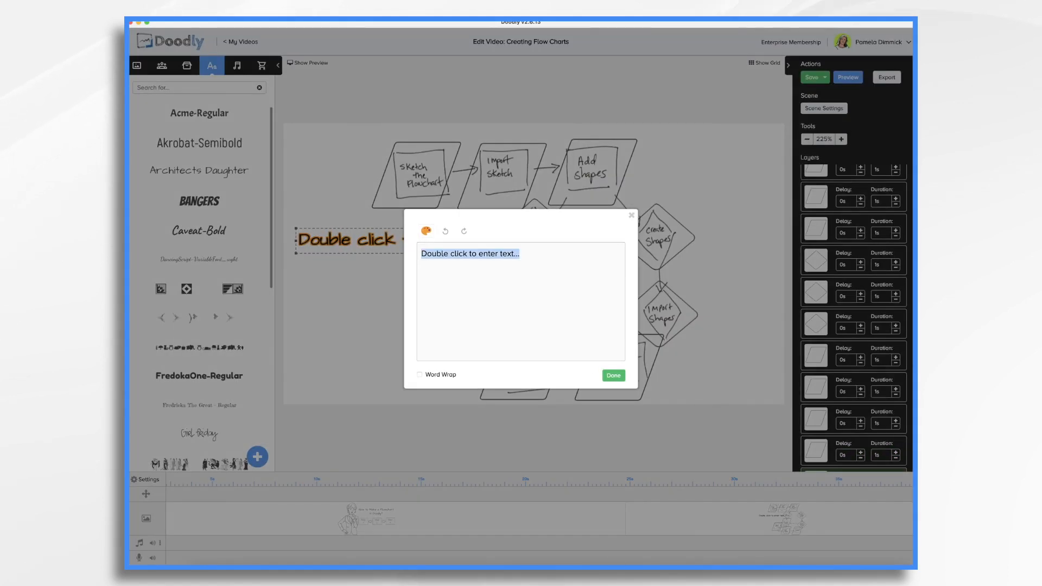
text(Sketch)
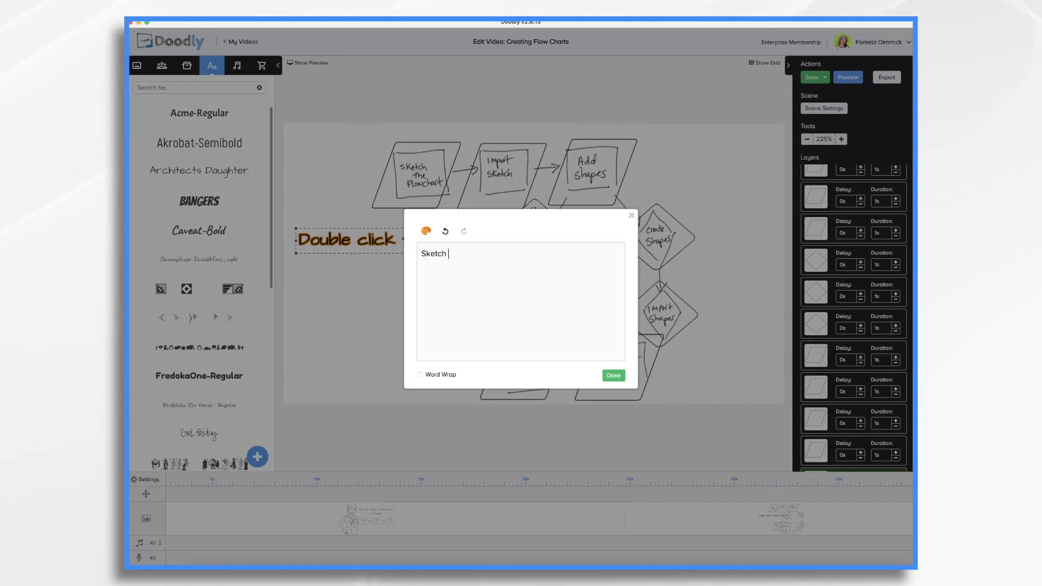
text(the Flowc)
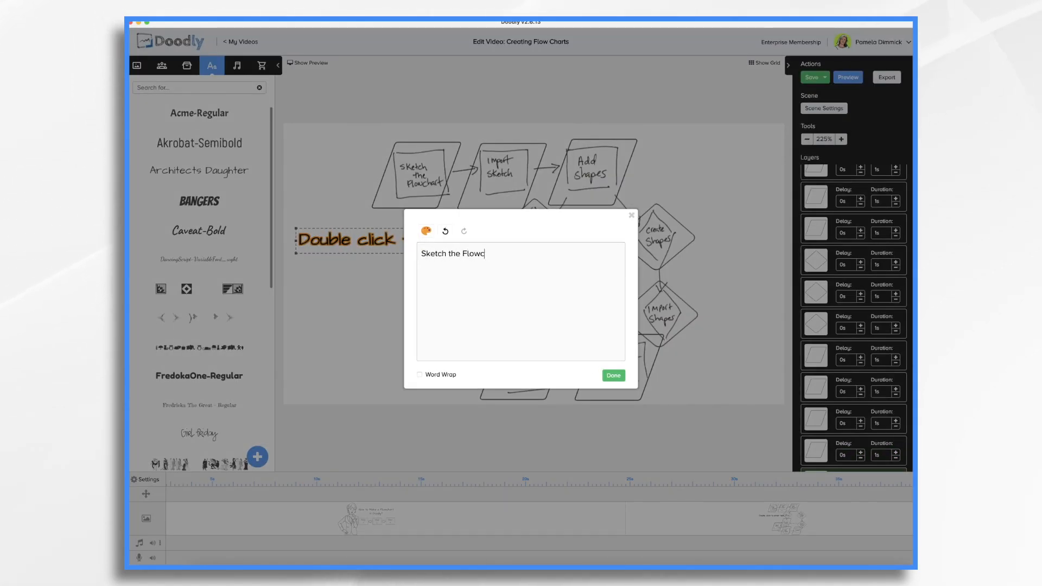
text(hart)
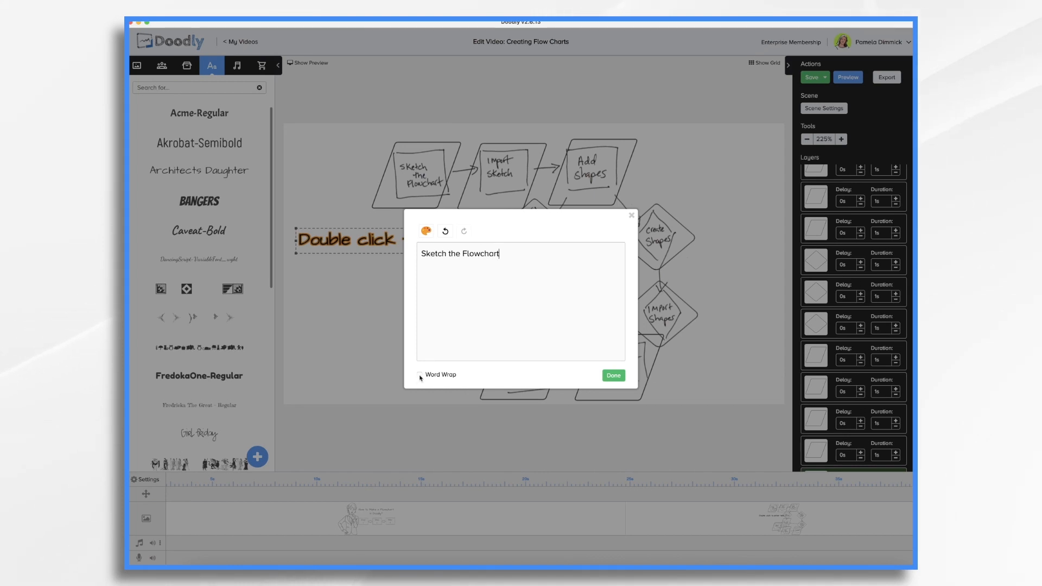
click(612, 376)
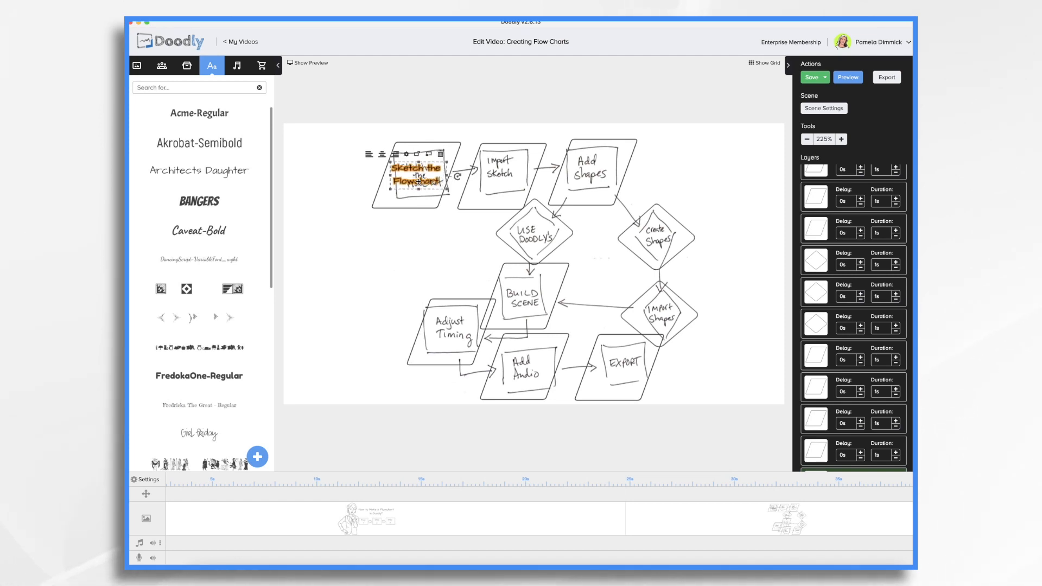
click(812, 77)
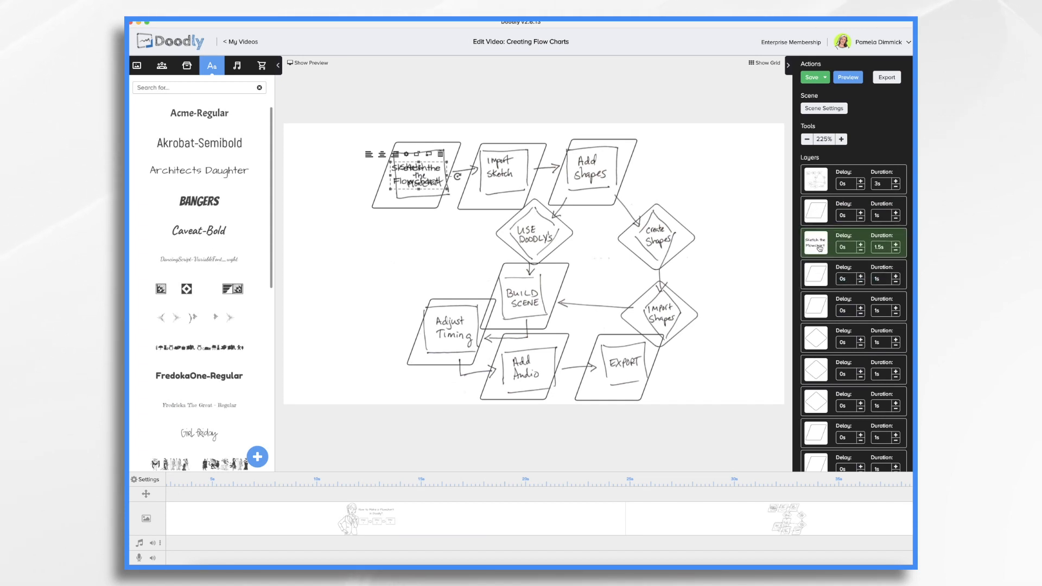
- Duplicate the label onto the next shape and reword the copy to Import Sketch
click(416, 179)
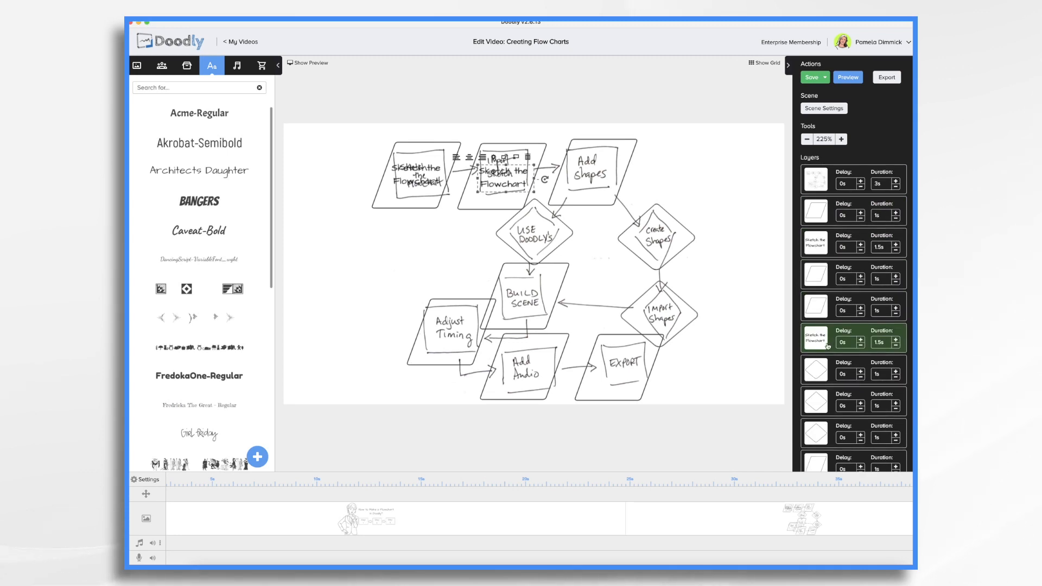
click(816, 306)
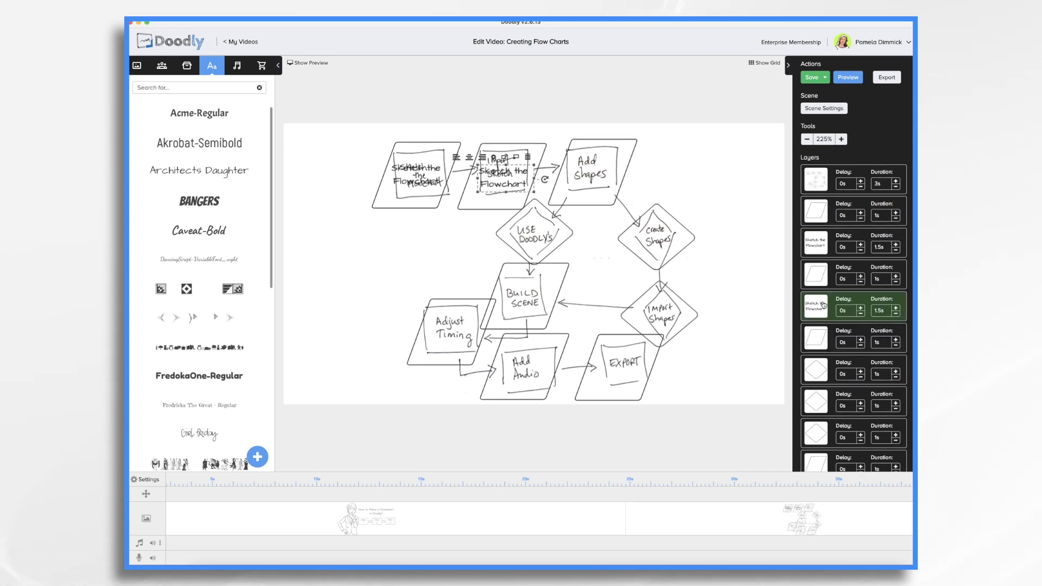
double_click(502, 178)
text(Import Sketch)
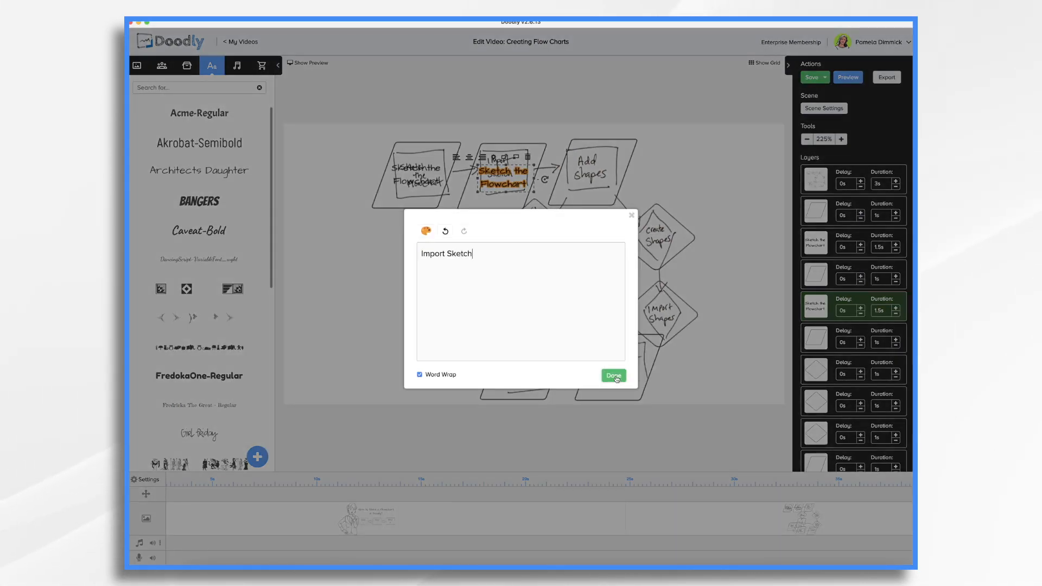
click(612, 375)
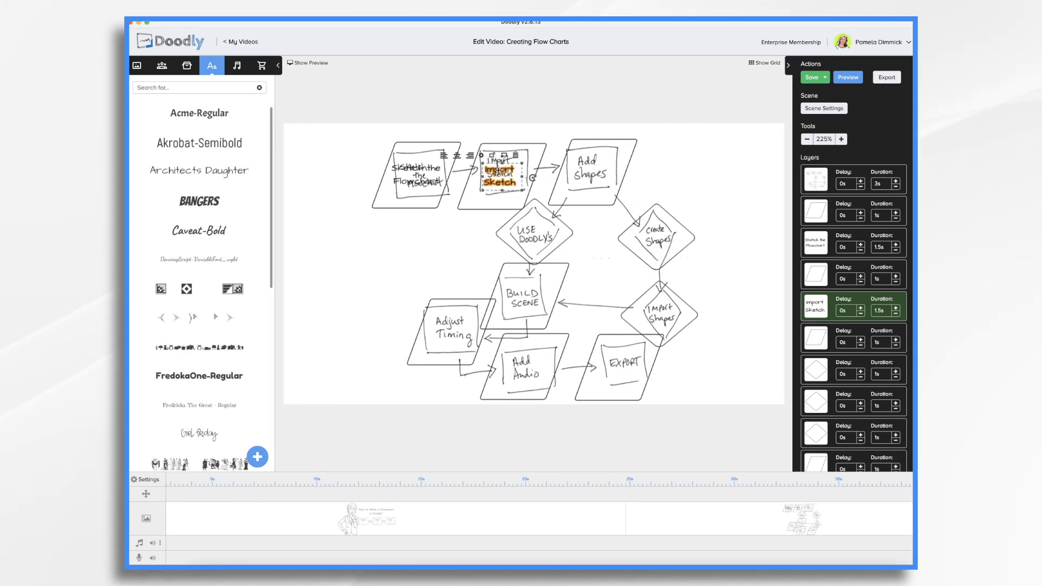
click(499, 179)
text(Export Video)
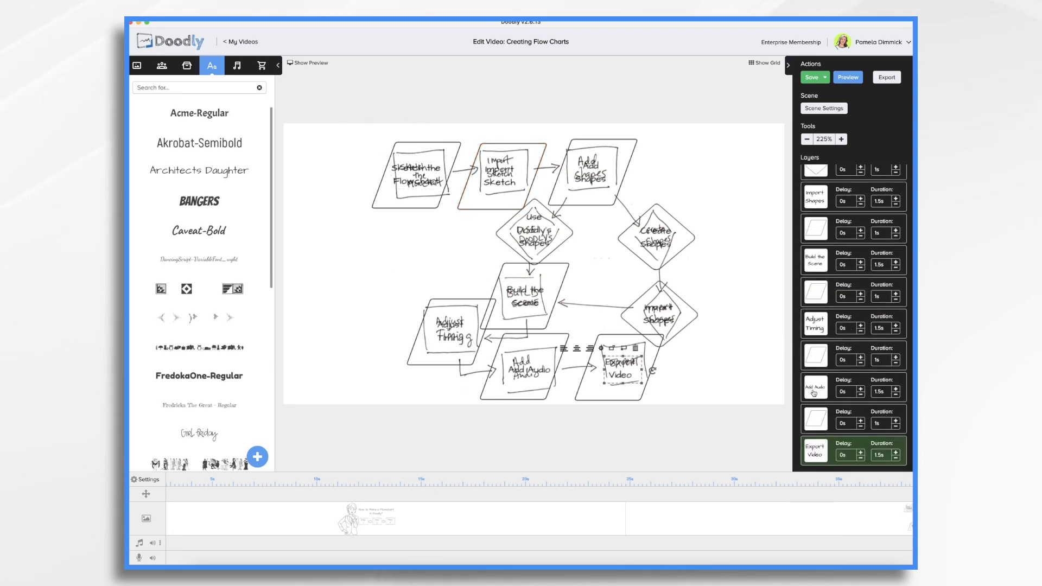
- Save the labelled project and select the original Flow chart sketch layer
click(812, 77)
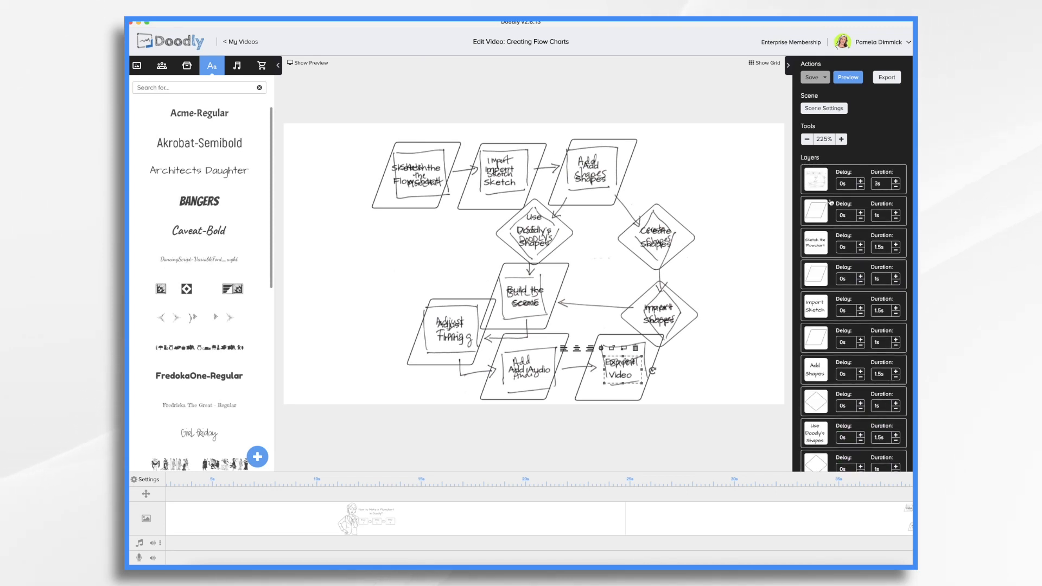
click(815, 180)
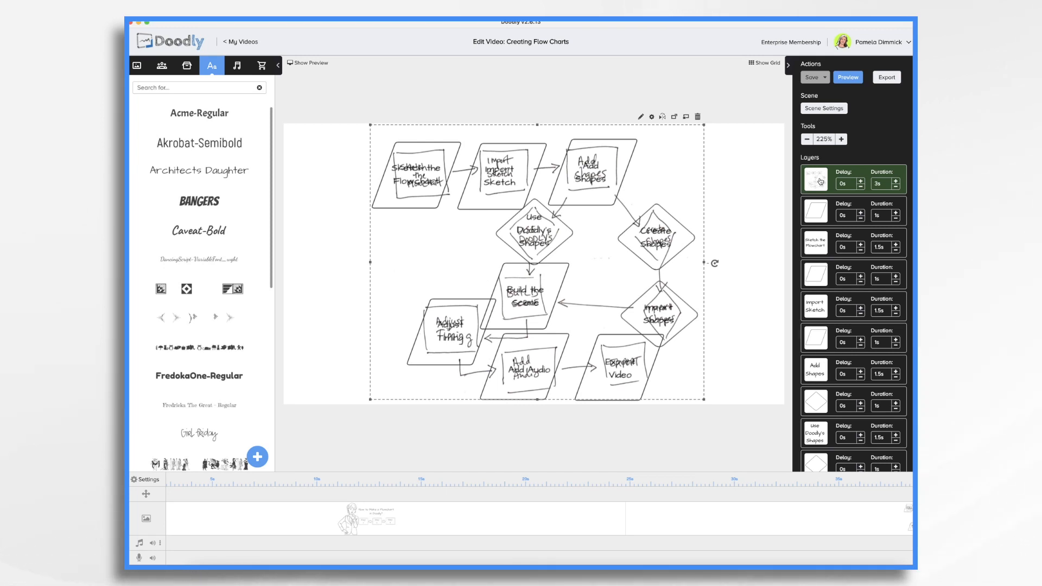
click(504, 182)
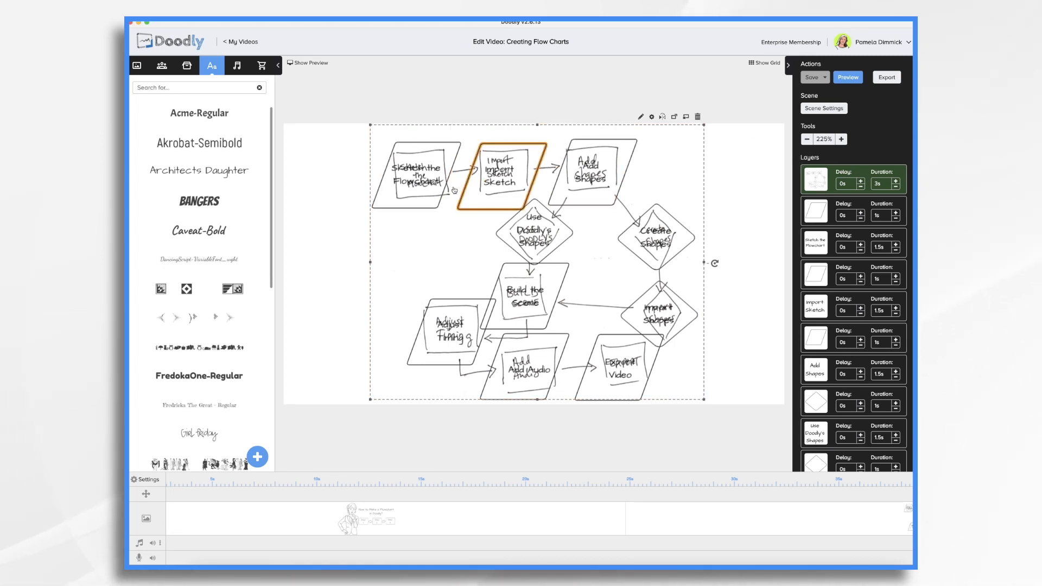
click(618, 370)
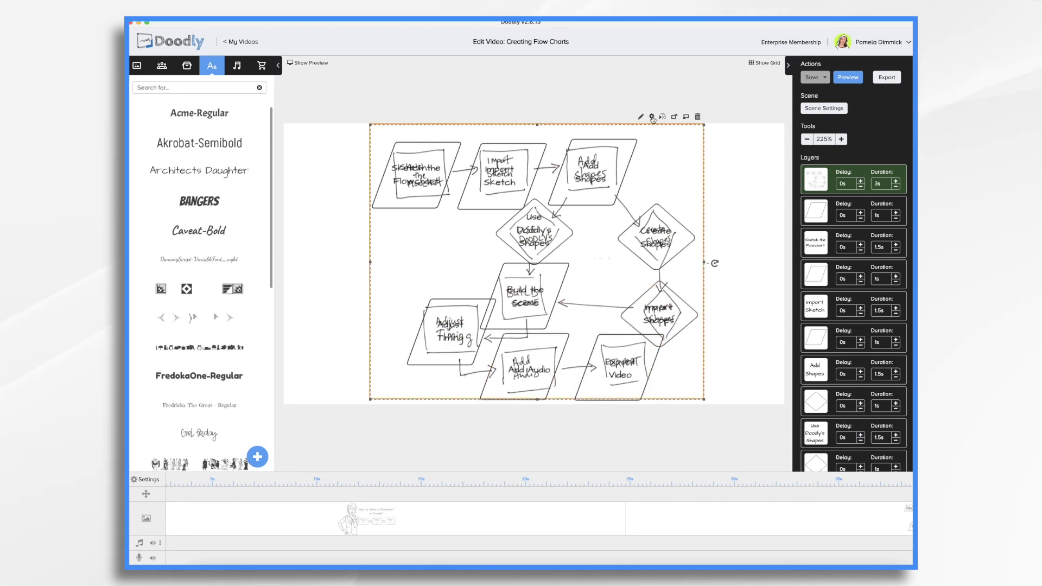
- Set the hand-drawn sketch layer's opacity to 0% so only the clean shapes show
click(652, 117)
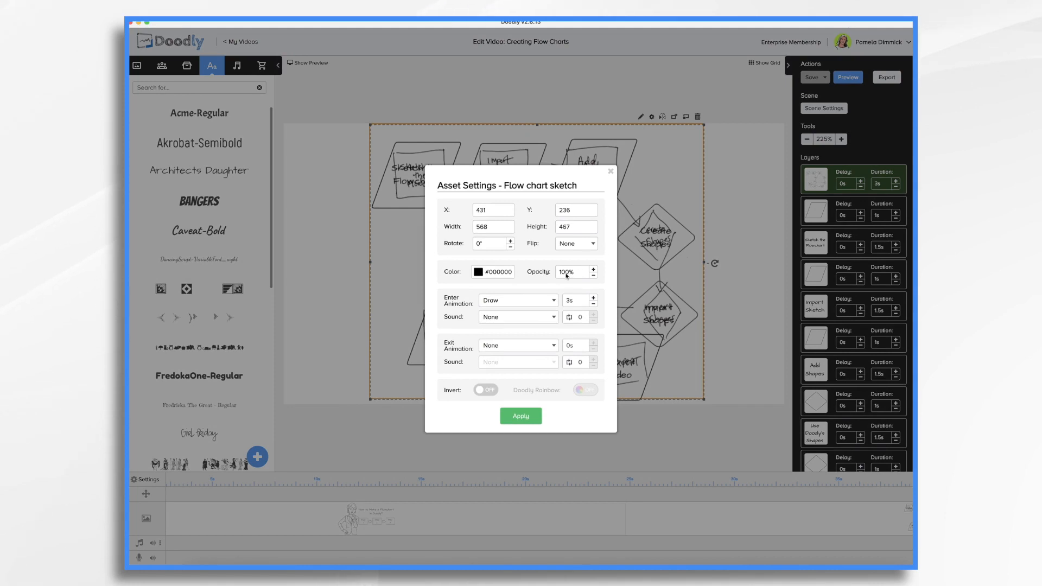
click(593, 275)
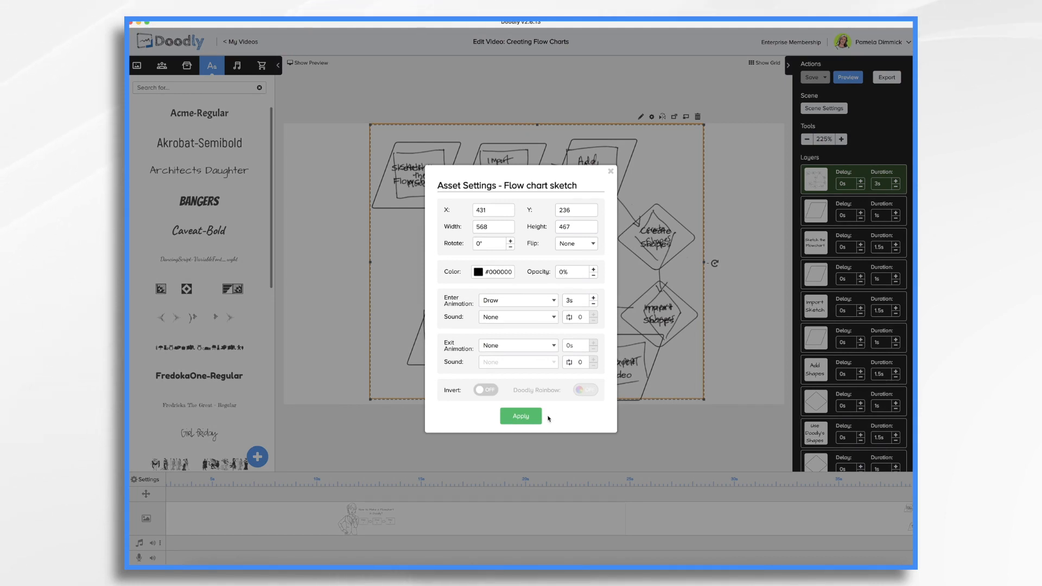
click(521, 416)
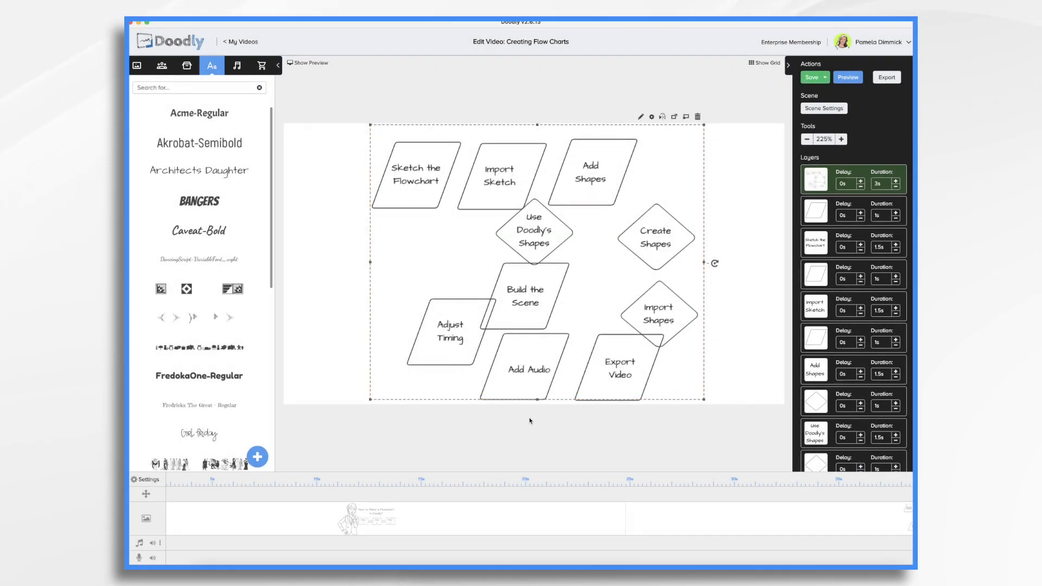
- Select the labeled parallelogram and diamond shapes together as a group
click(619, 367)
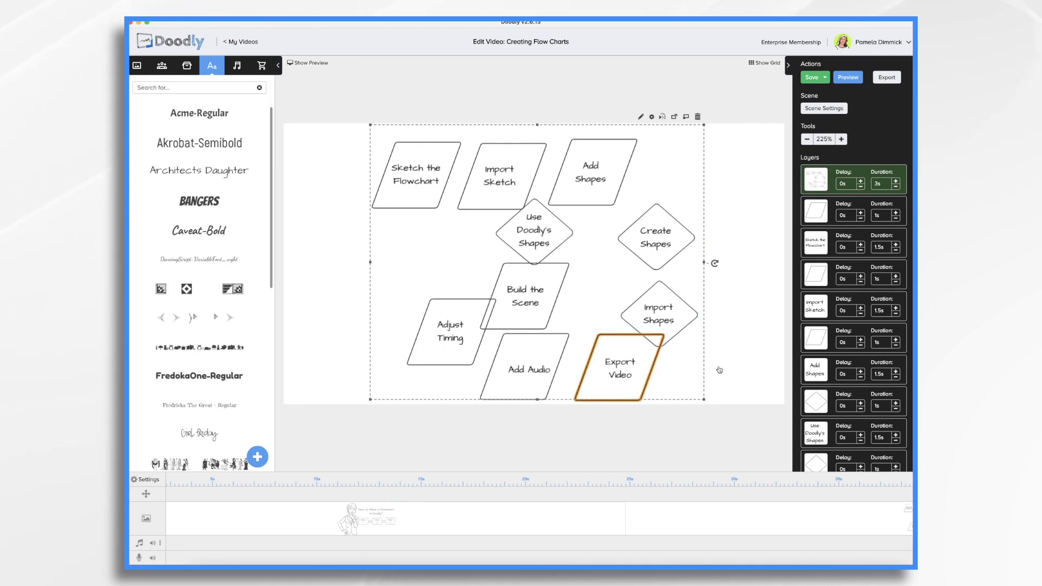
click(656, 238)
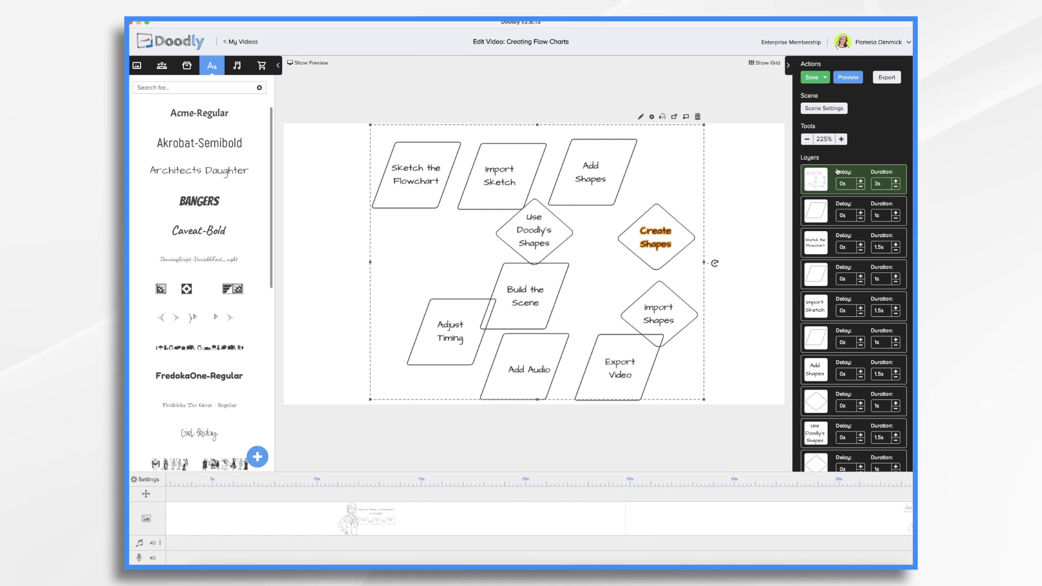
click(731, 223)
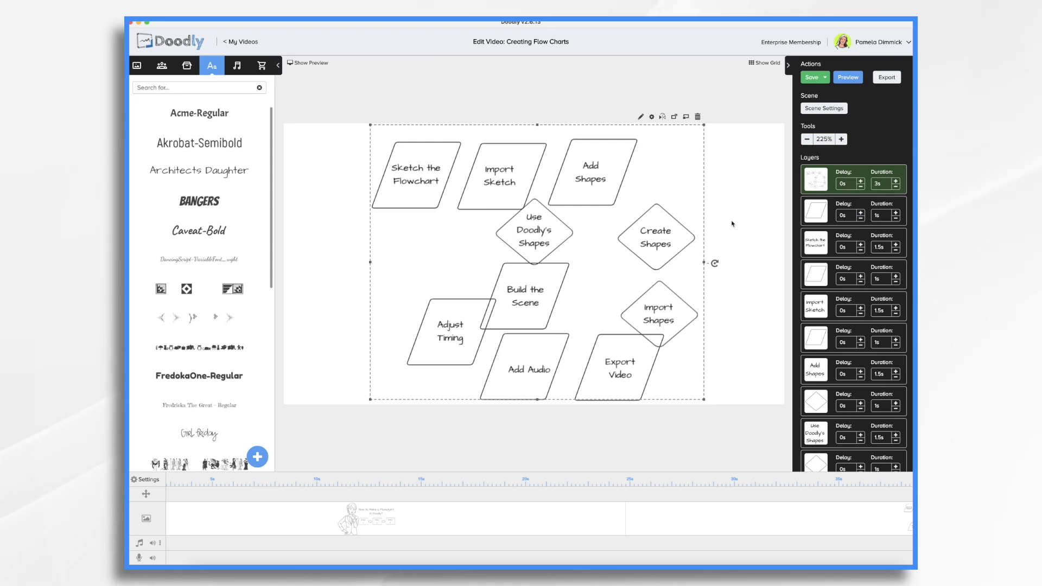
- Move Sketch the Flowchart to the scene's top-left for a roomier layout and save
click(736, 249)
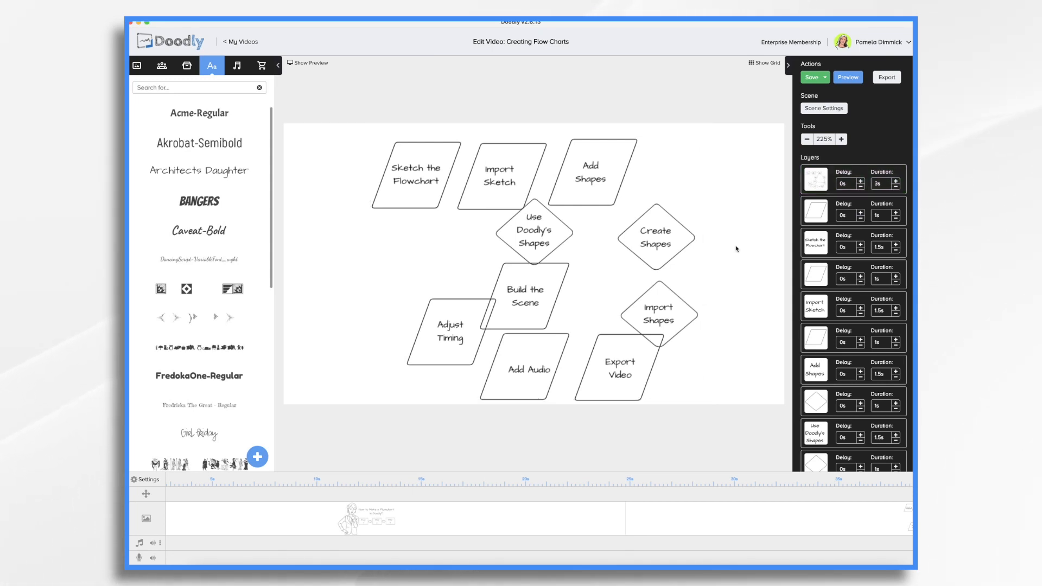
click(413, 175)
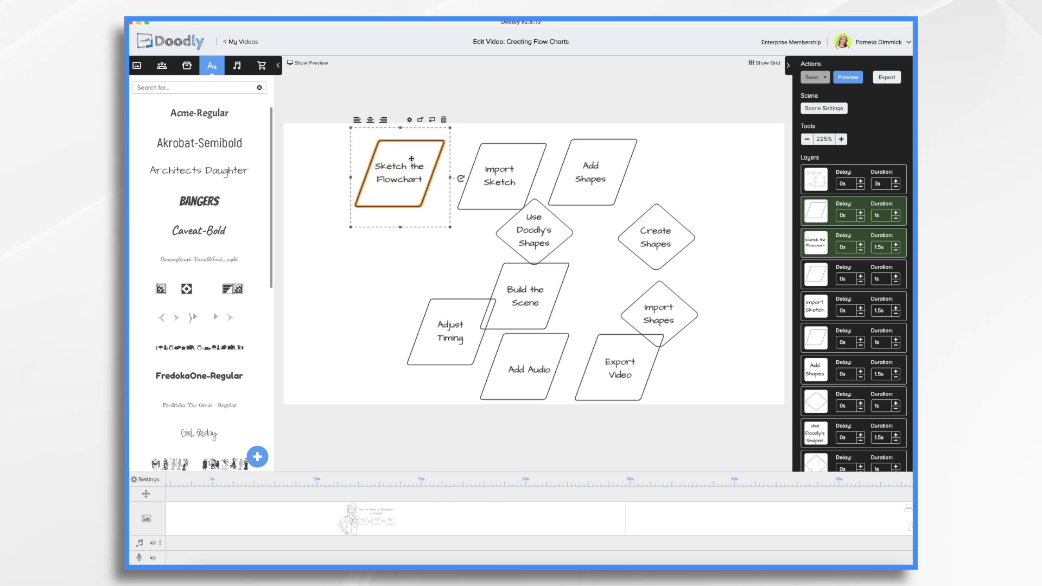
drag(398, 173, 347, 172)
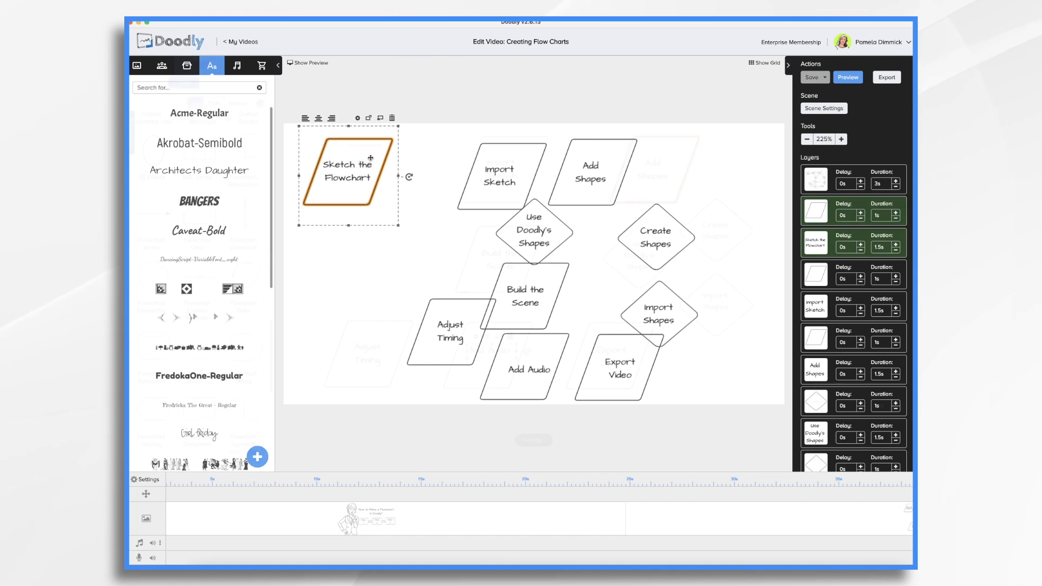
click(186, 65)
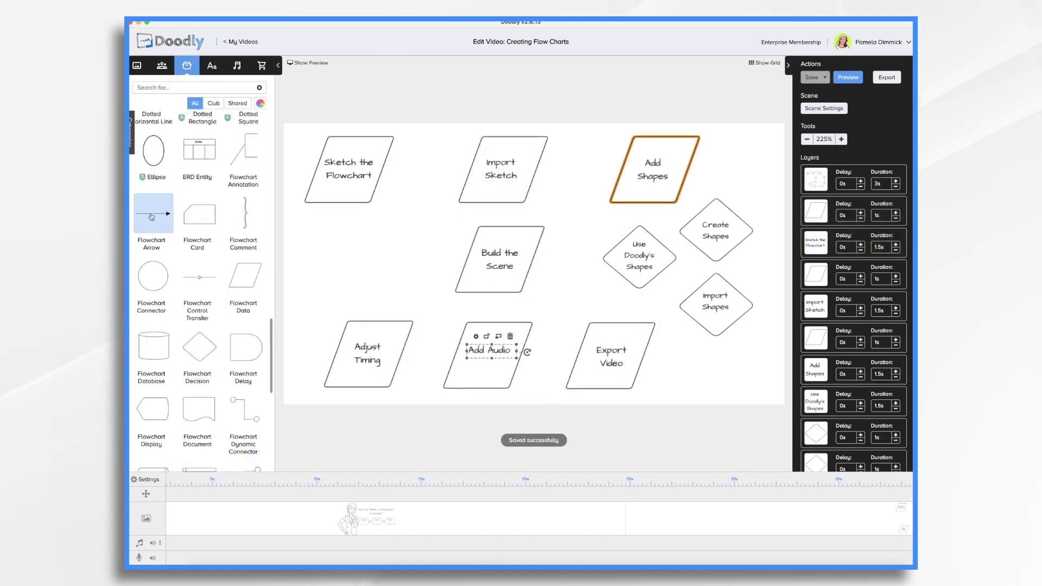
scroll(down, 3)
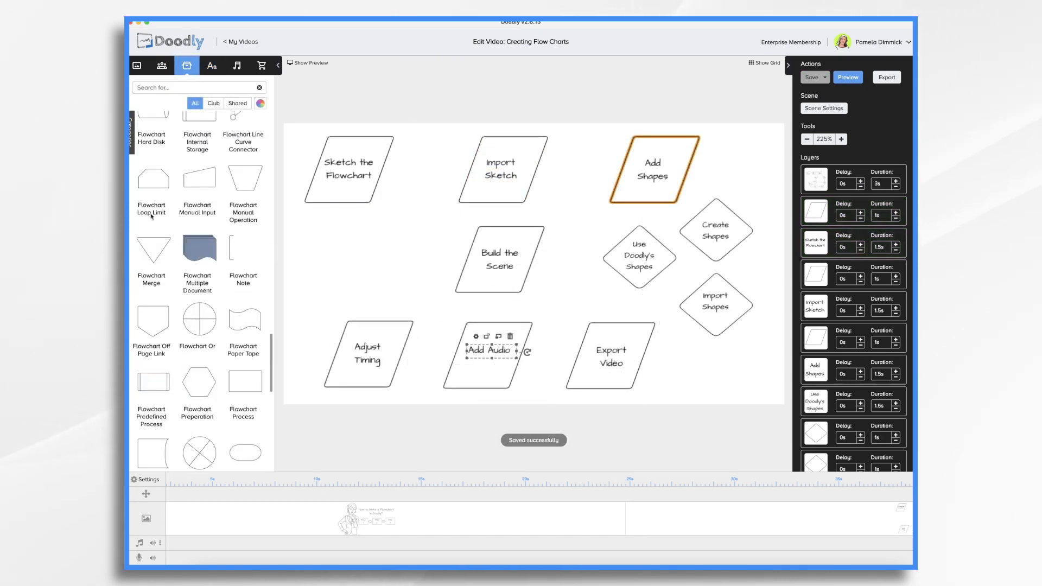
scroll(up, 3)
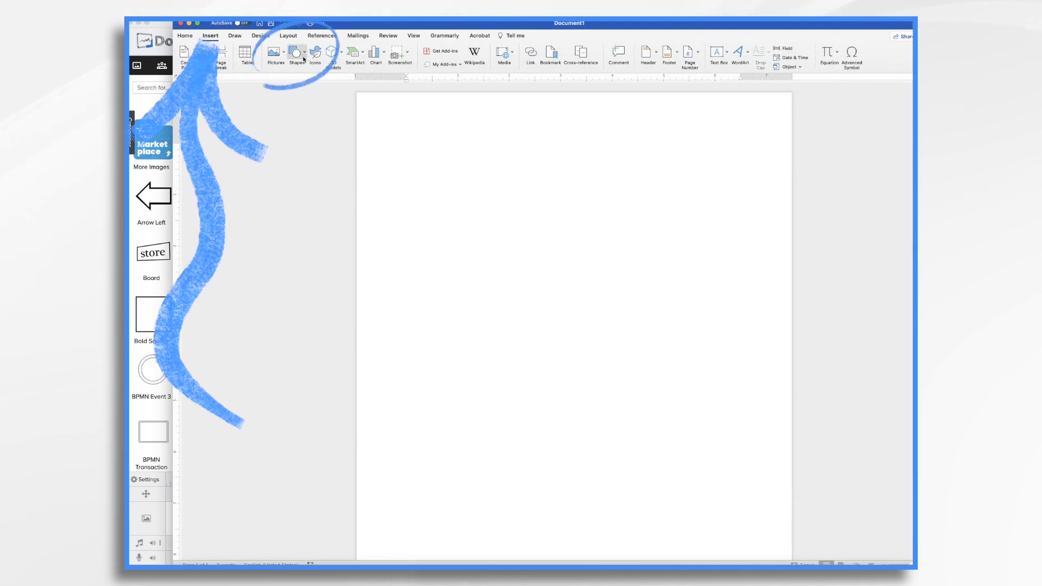
- Bring up Word's Insert > Shapes gallery of lines and block arrows
click(296, 54)
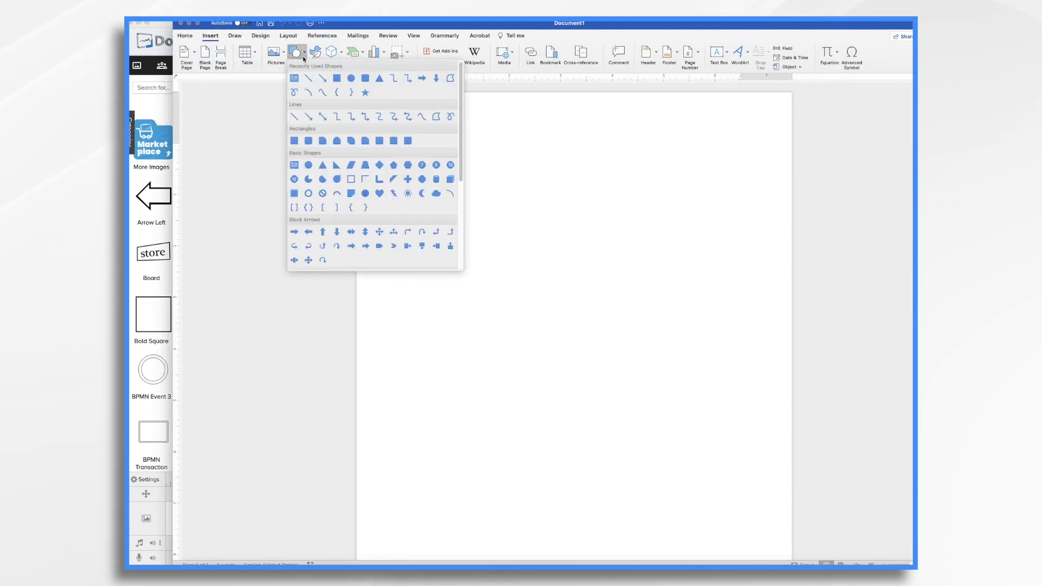
mouse_move(308, 118)
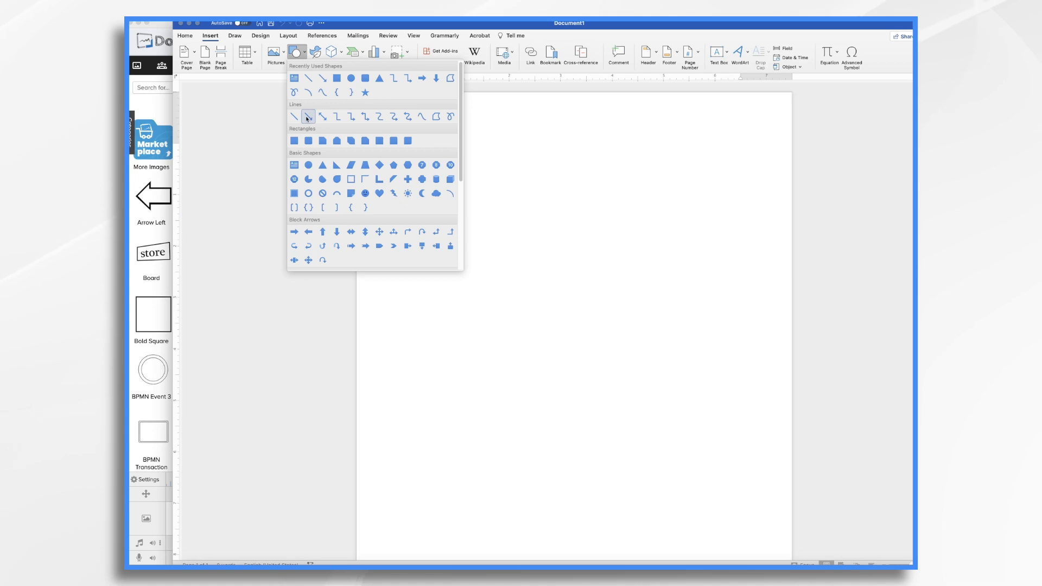
mouse_move(307, 117)
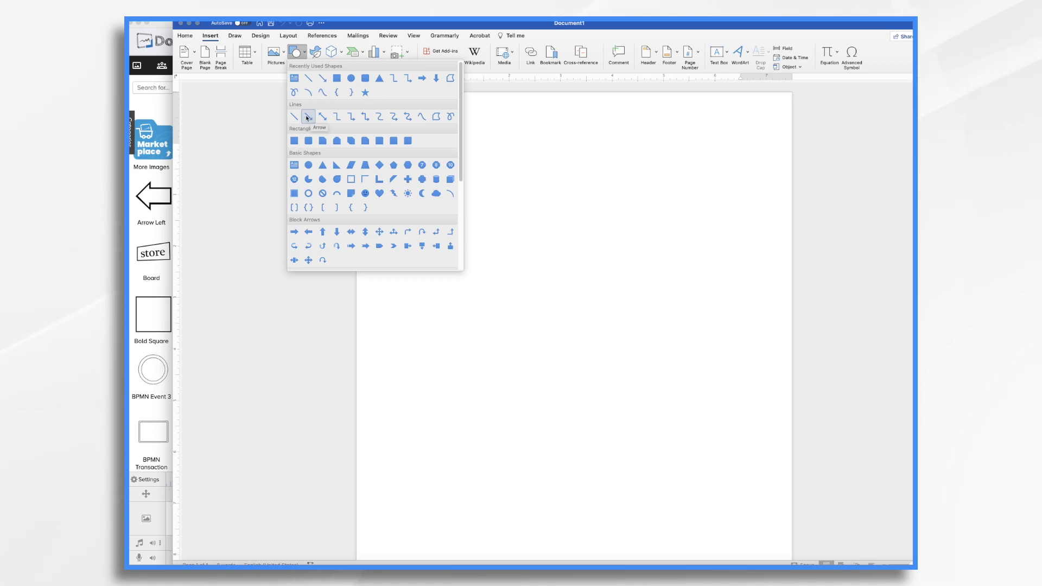
mouse_move(322, 117)
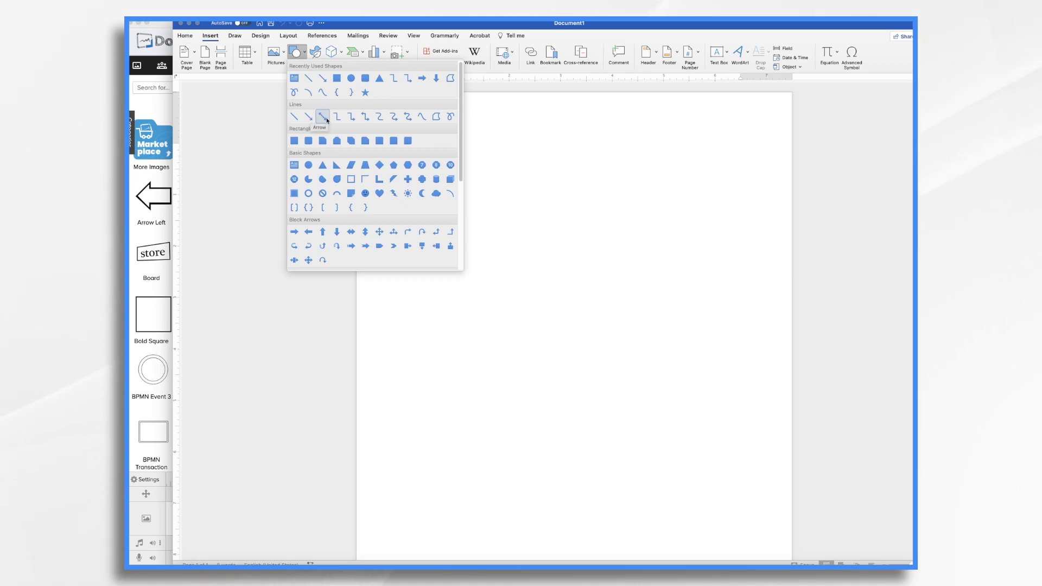
mouse_move(295, 116)
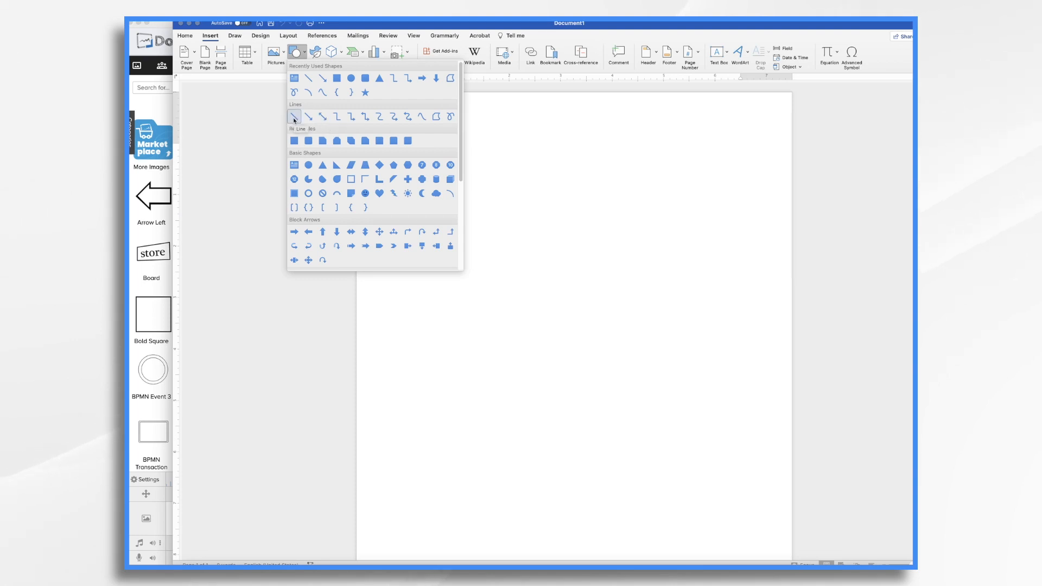
mouse_move(351, 116)
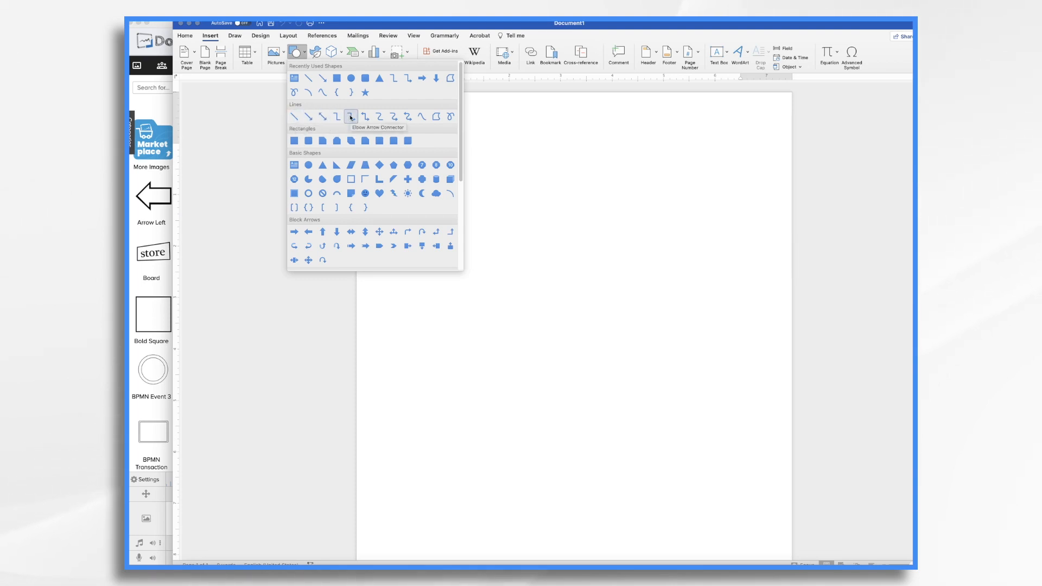
mouse_move(379, 117)
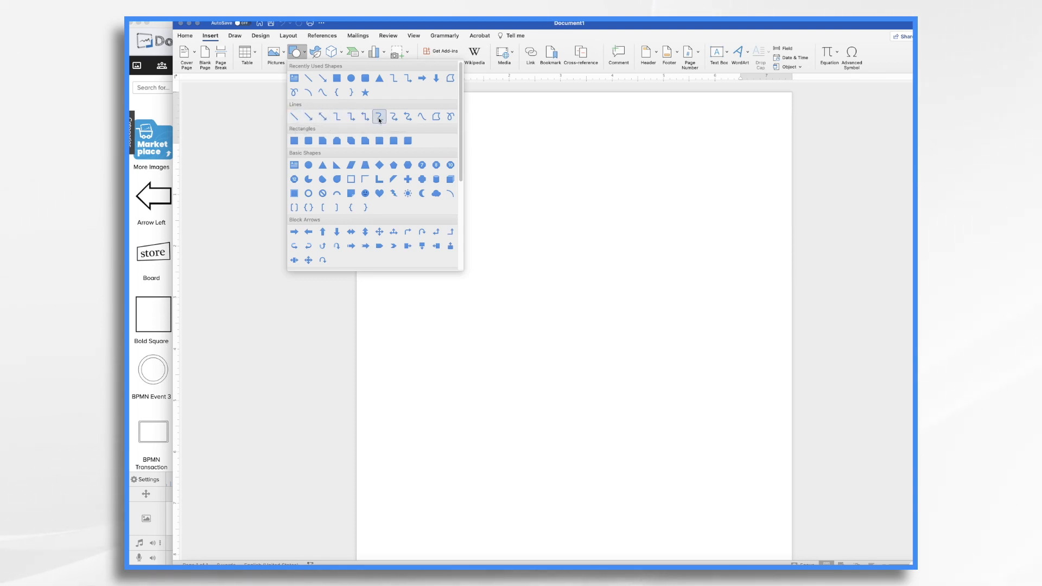
mouse_move(379, 116)
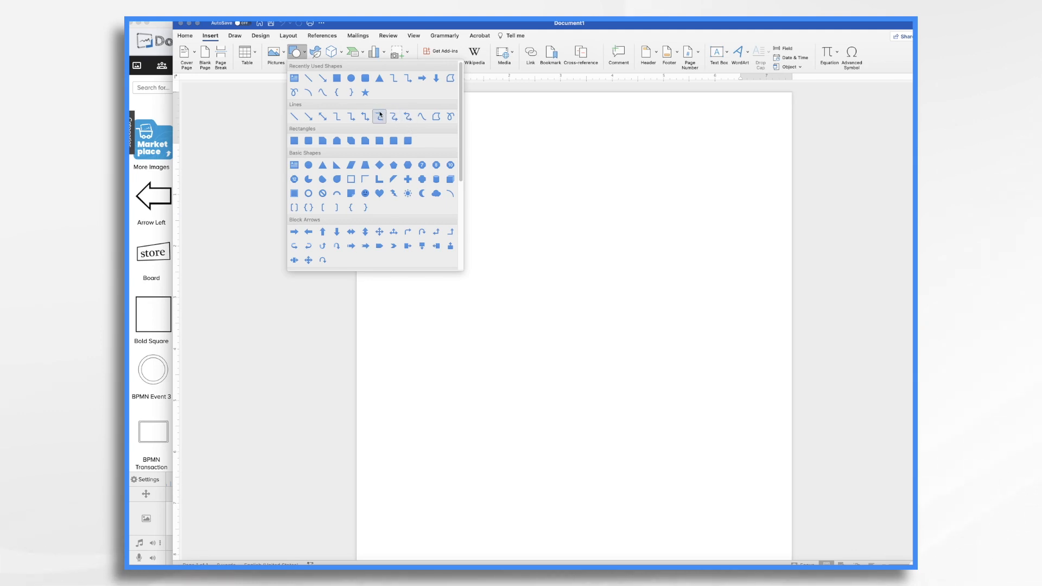
mouse_move(313, 251)
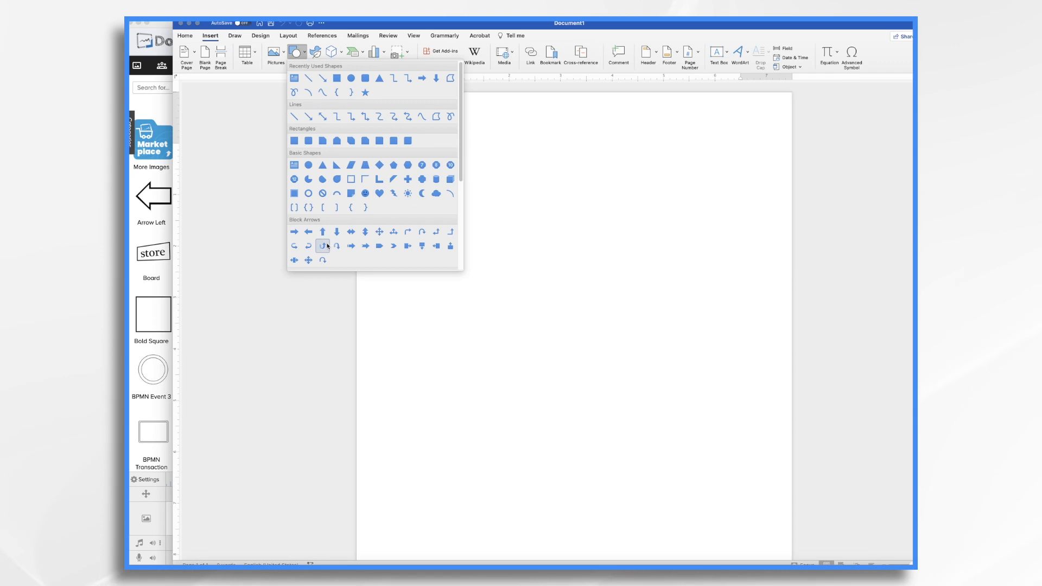
mouse_move(307, 116)
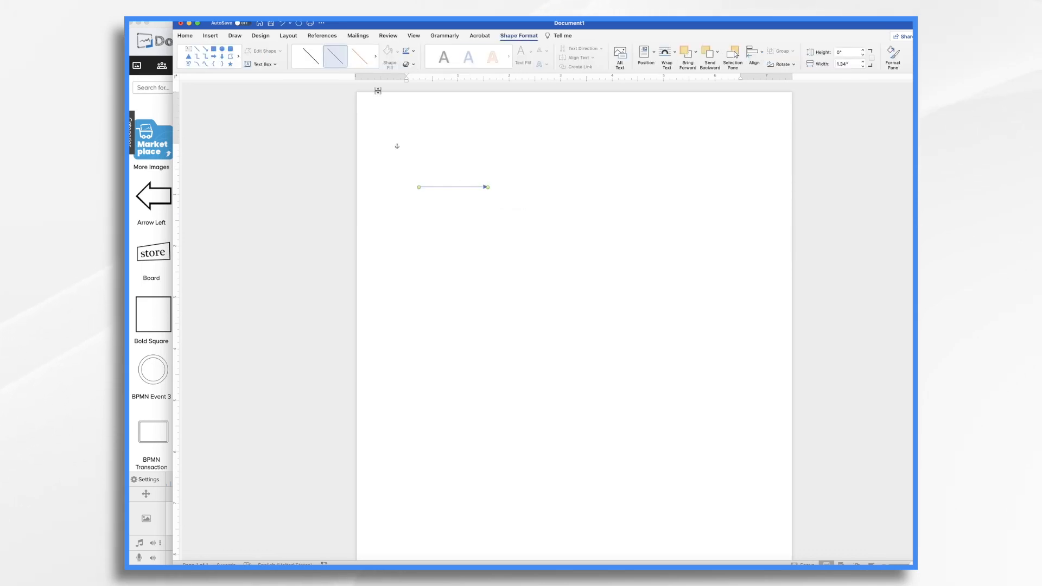
- Give the short horizontal arrow a 4½ pt thick, round-dotted outline via Shape Outline
click(412, 51)
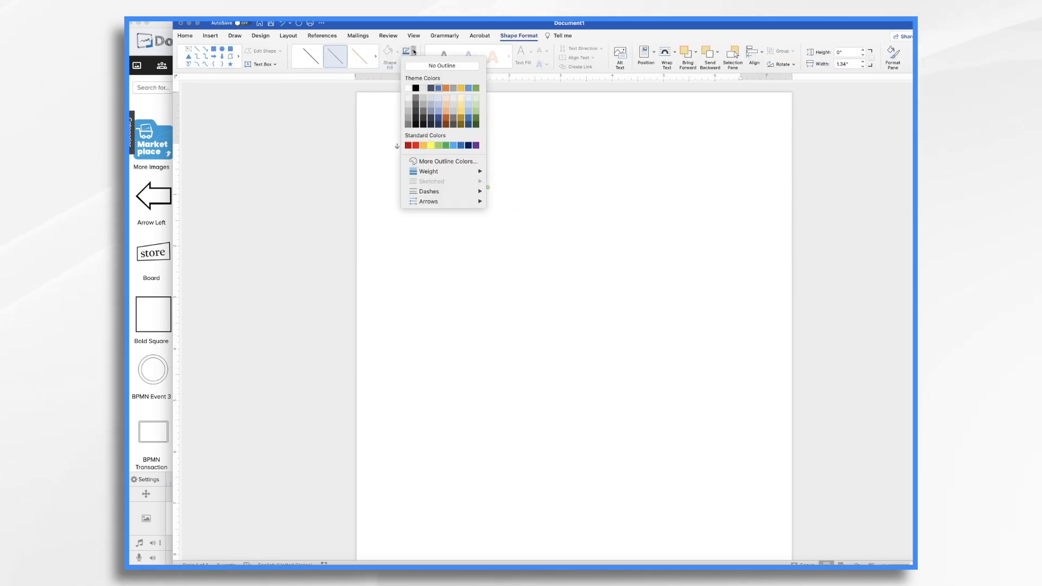
mouse_move(429, 171)
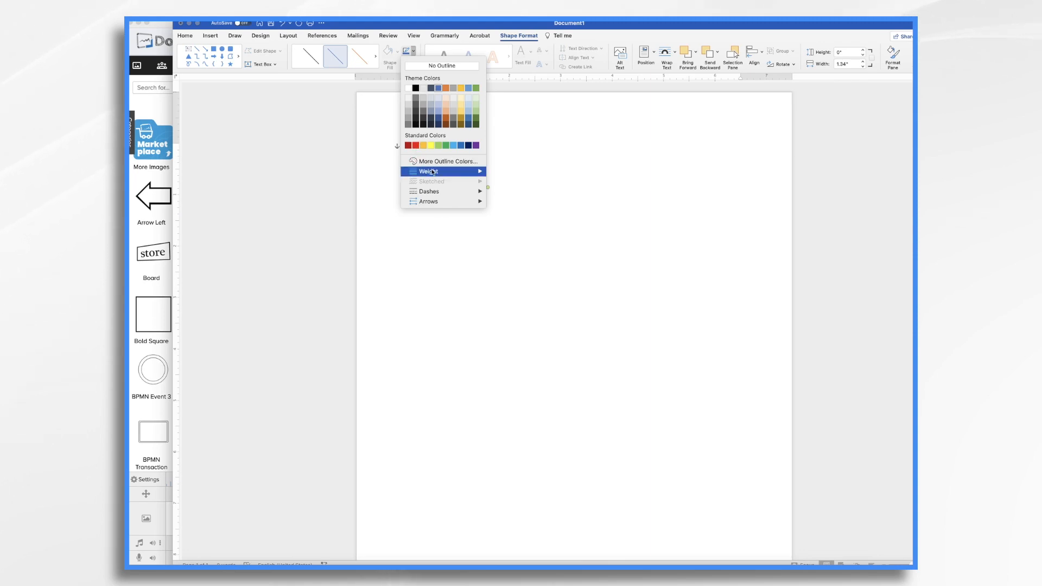
click(428, 172)
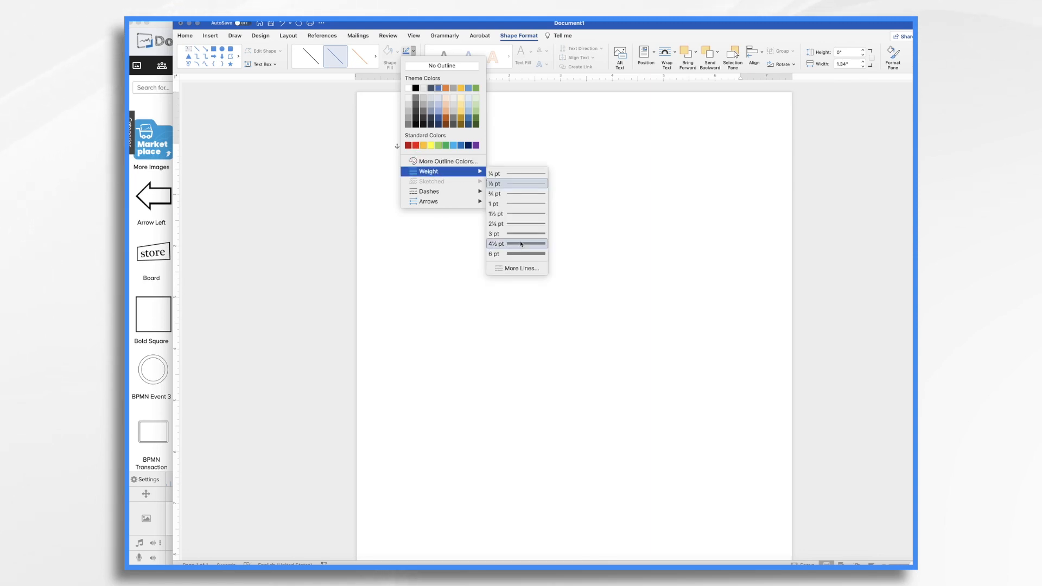
click(515, 243)
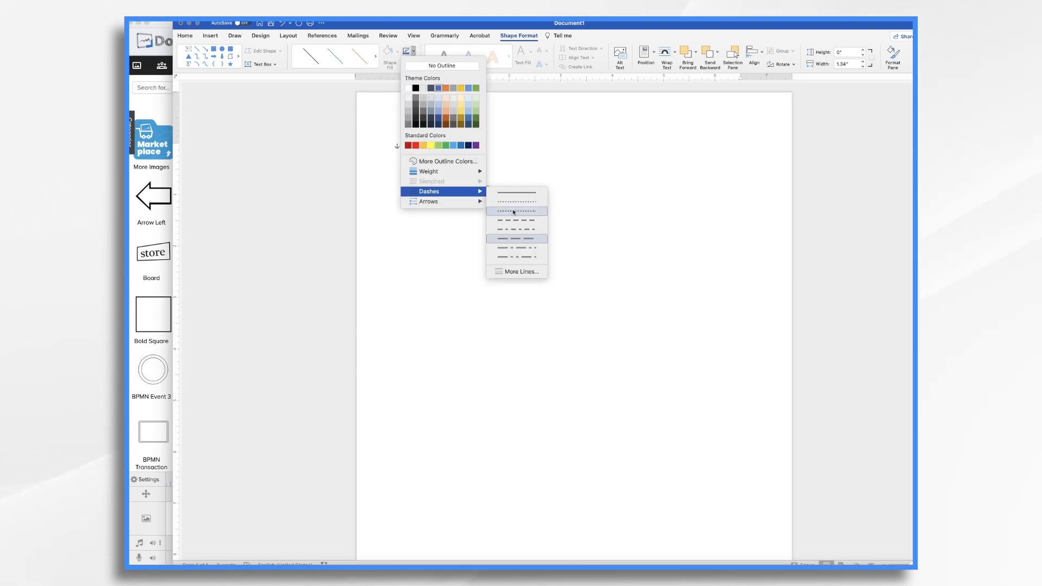
click(516, 210)
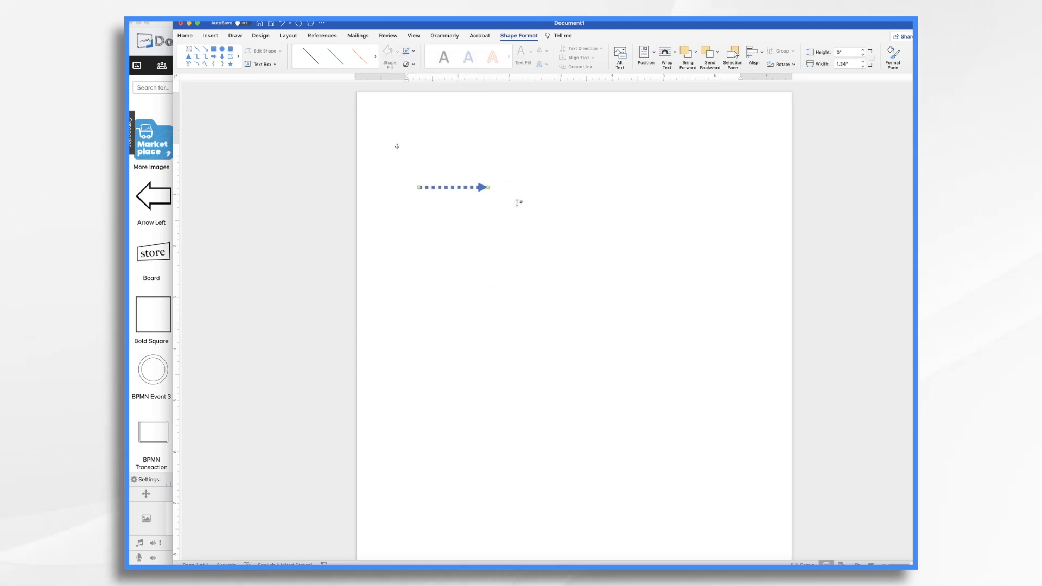
- Draw a curved arrow and make its outline a thick round-dotted line like the others
click(210, 34)
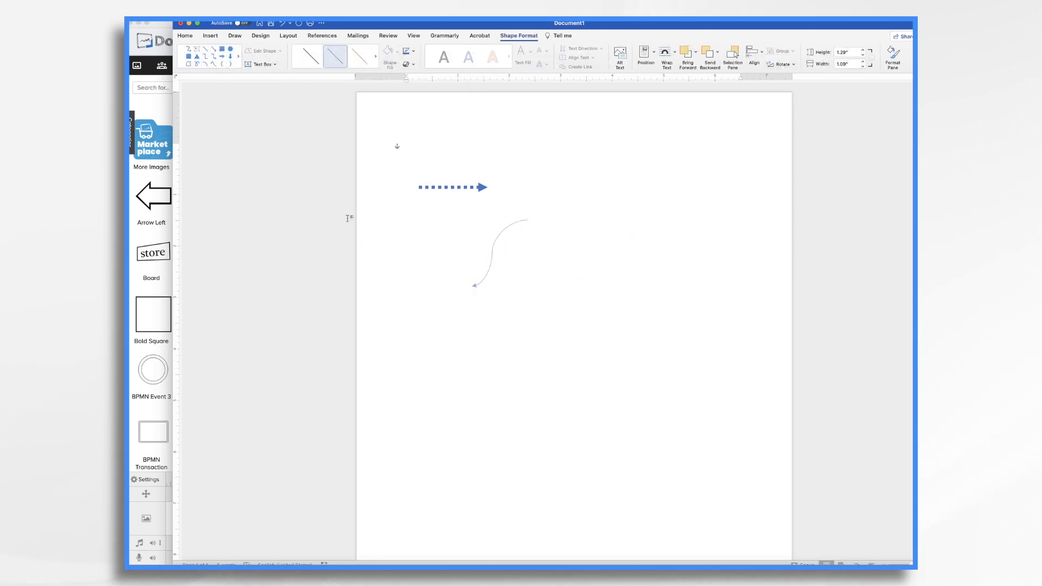
click(430, 191)
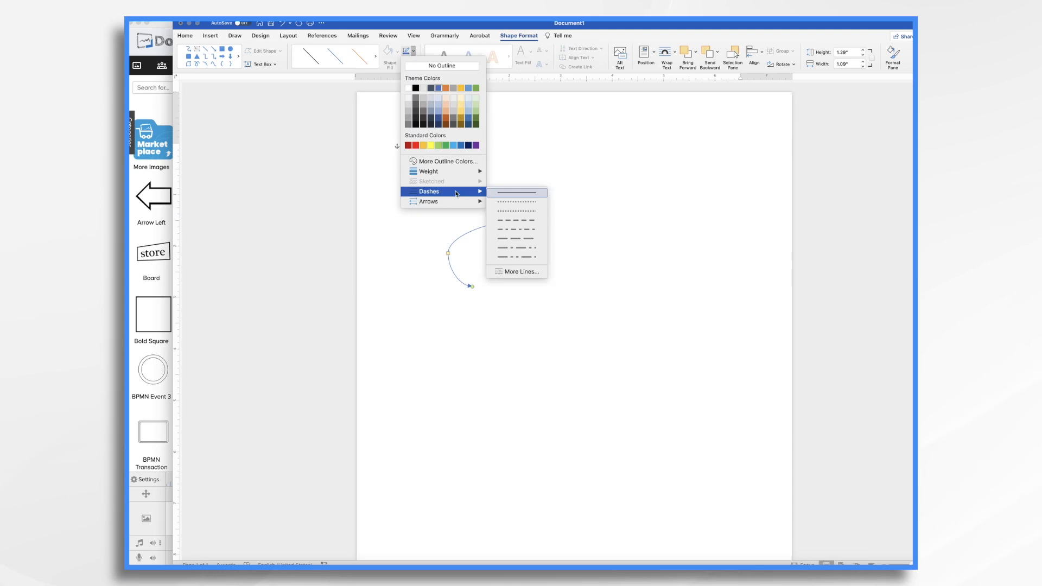
click(515, 203)
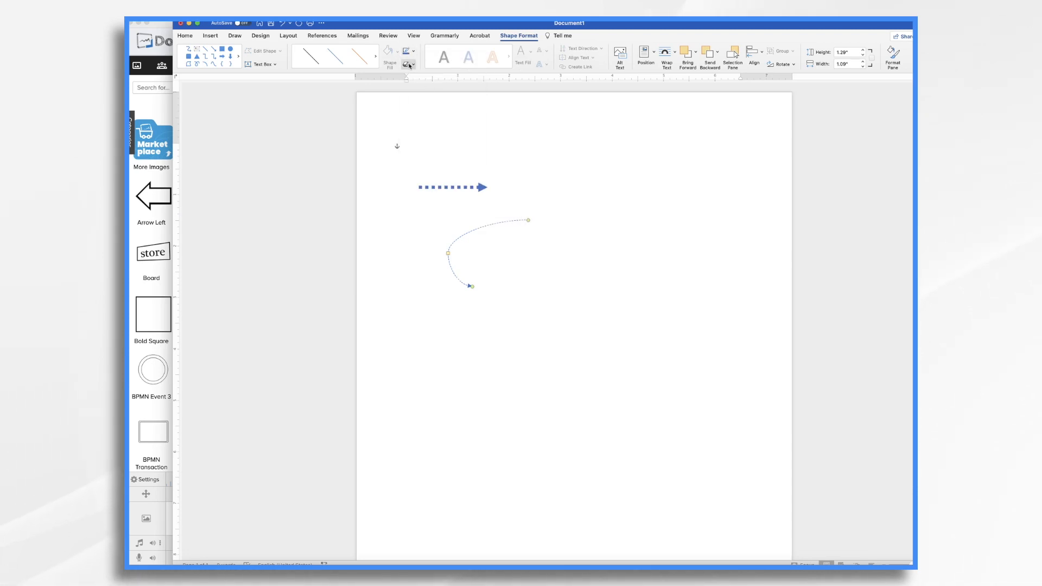
click(413, 51)
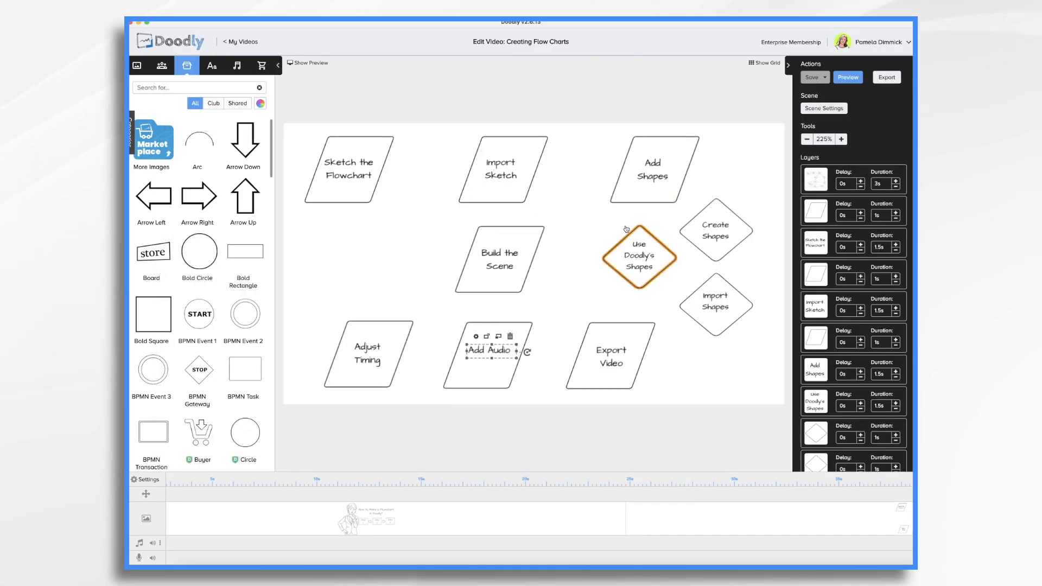
click(653, 169)
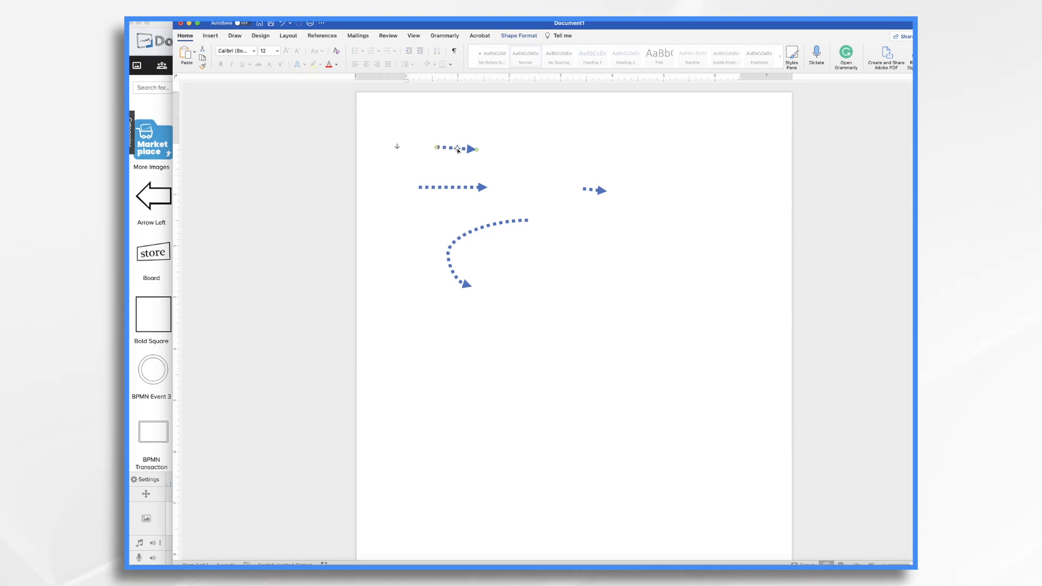
- Save the curved arrow as a PNG picture named 'Blue arrow 2' on the Desktop
right_click(457, 149)
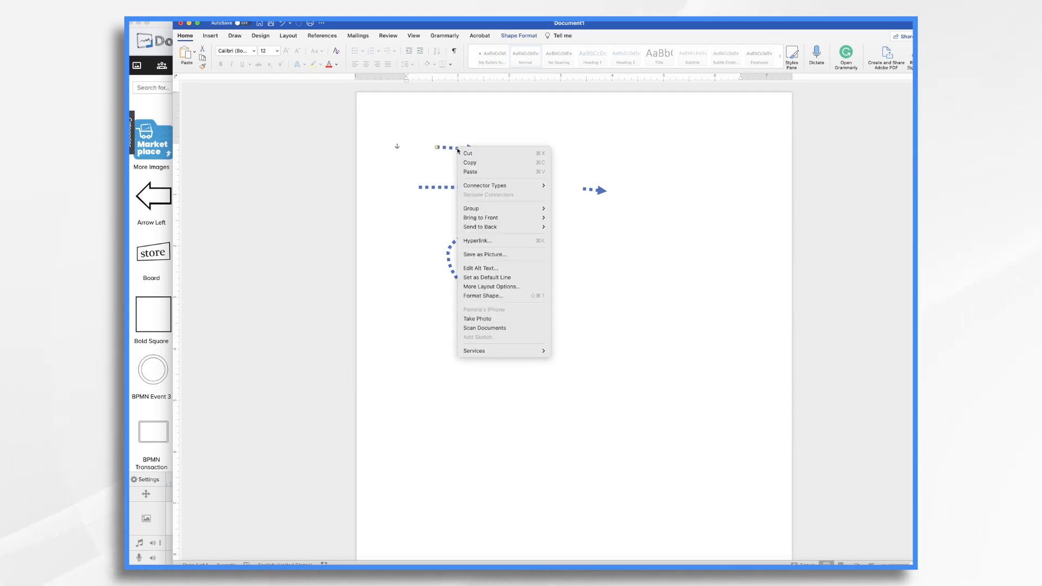
mouse_move(484, 254)
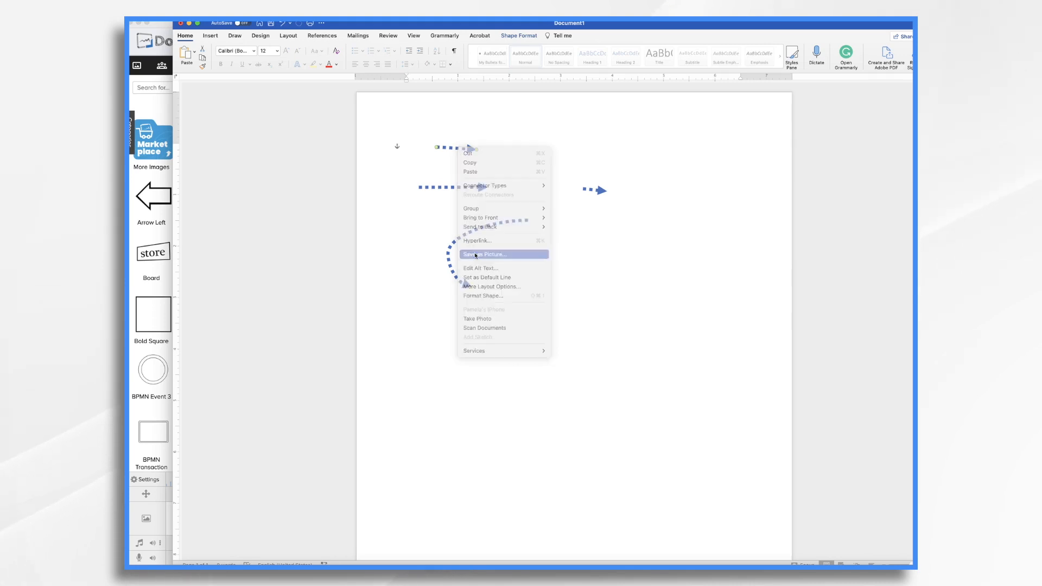
click(484, 254)
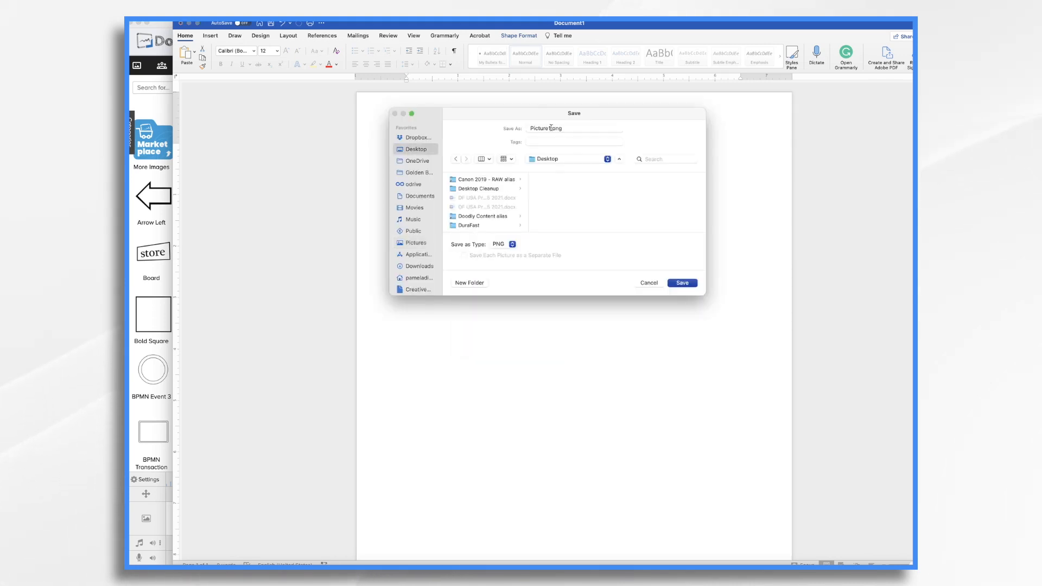
click(681, 282)
text(Blue arrow 2)
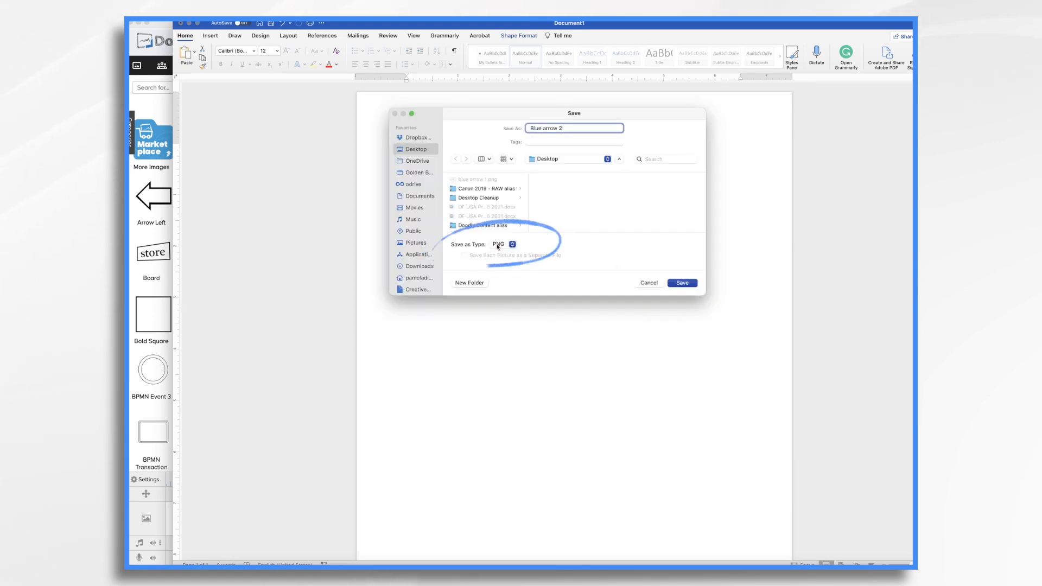
click(682, 283)
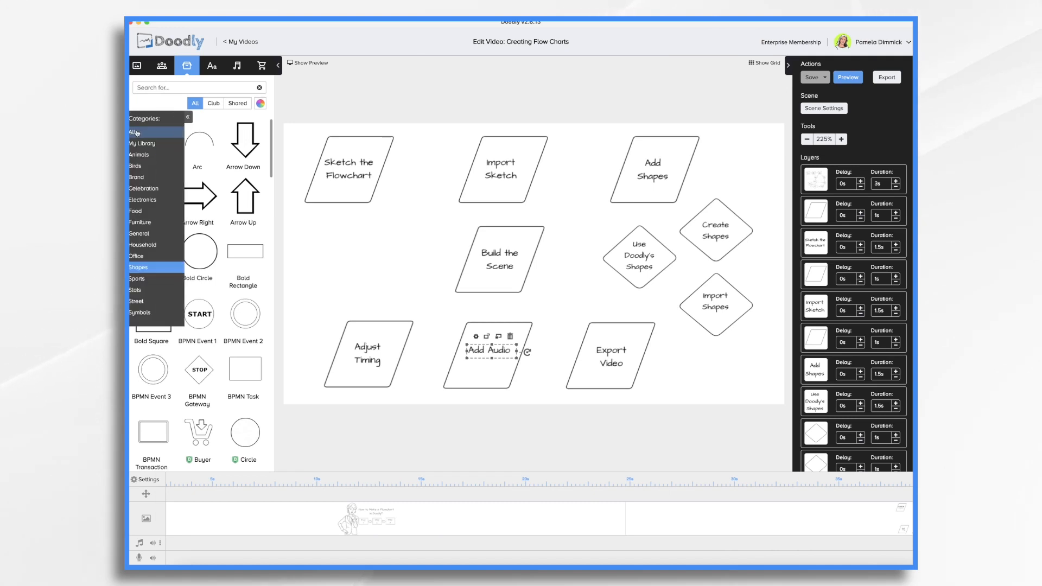
- Import the blue arrow PNGs into My Library through Browse files and Continue
click(143, 144)
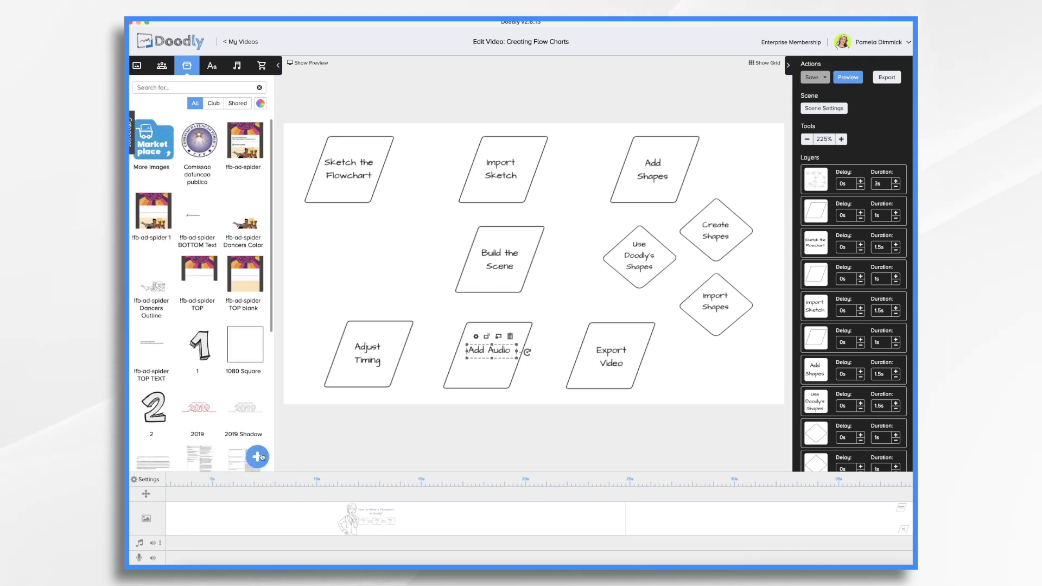
click(259, 457)
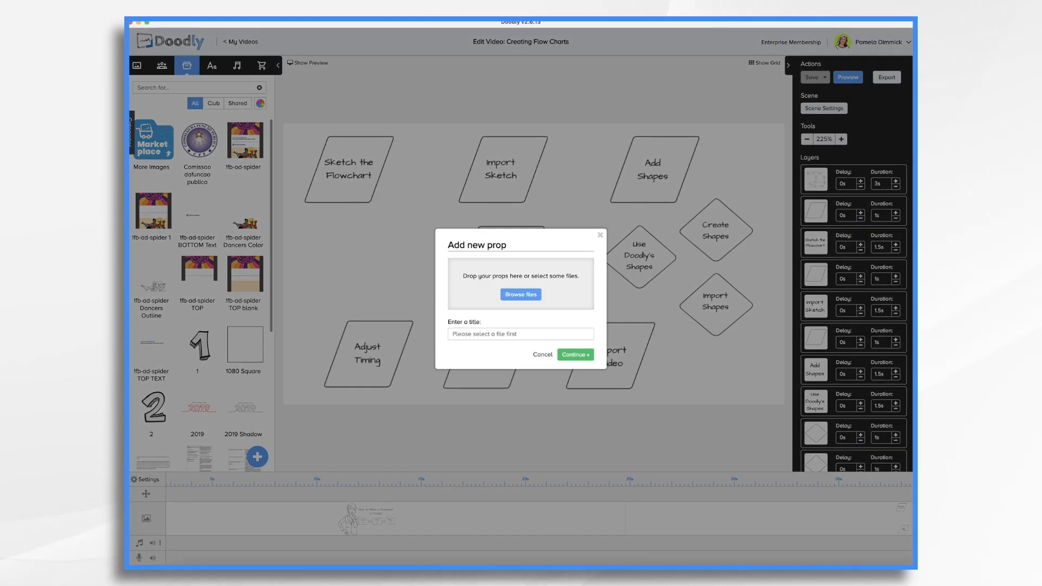
click(520, 294)
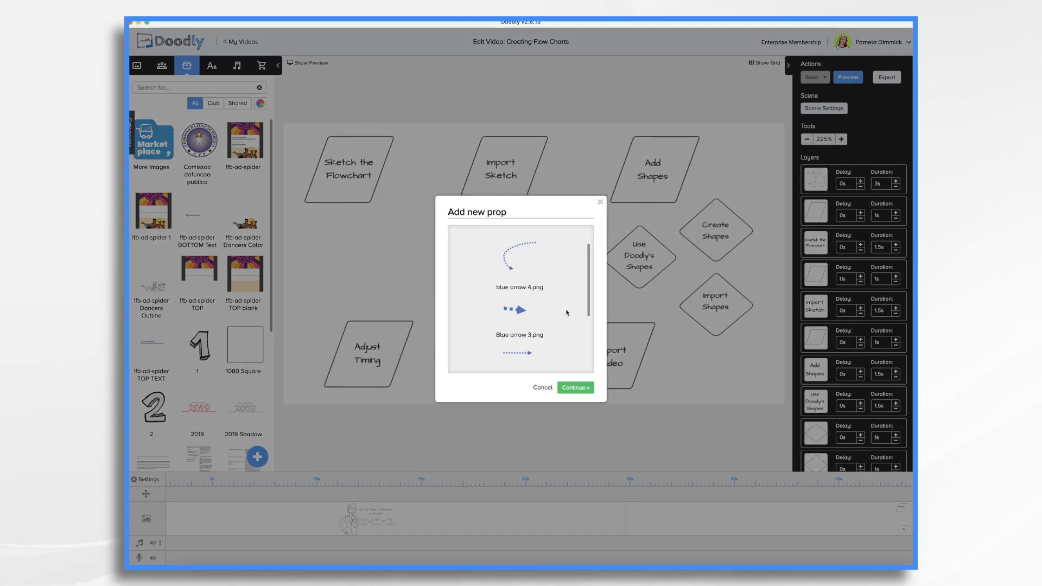
click(574, 388)
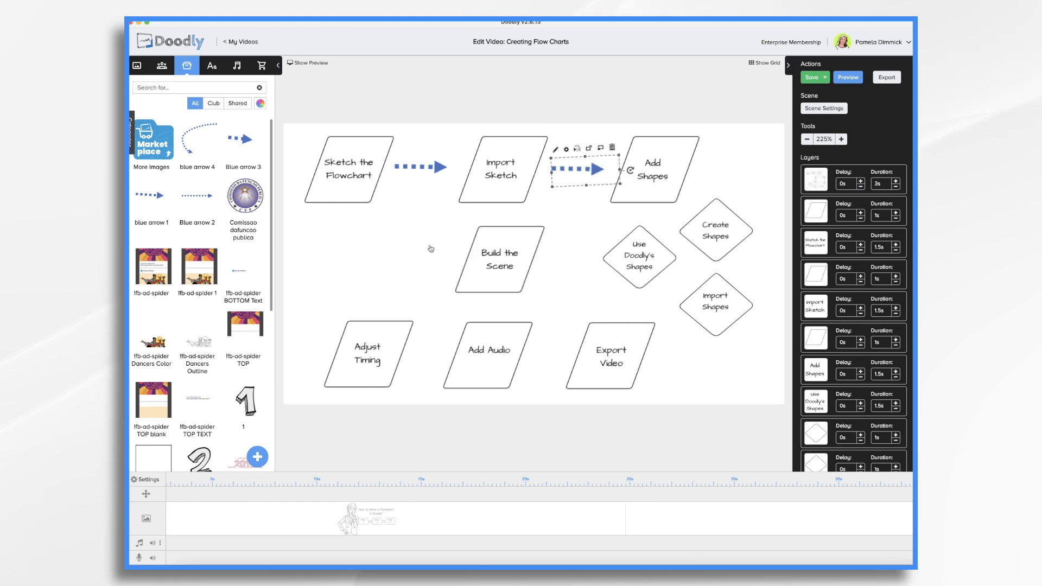
- Place and arrange dotted arrows from Add Shapes through both decision diamonds to Build the Scene
click(638, 258)
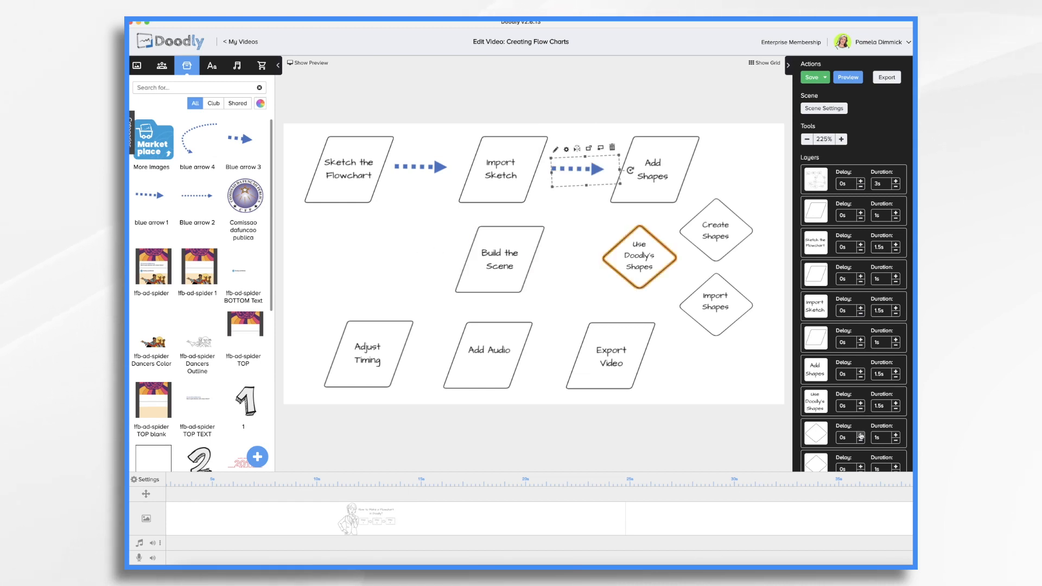
scroll(down, 3)
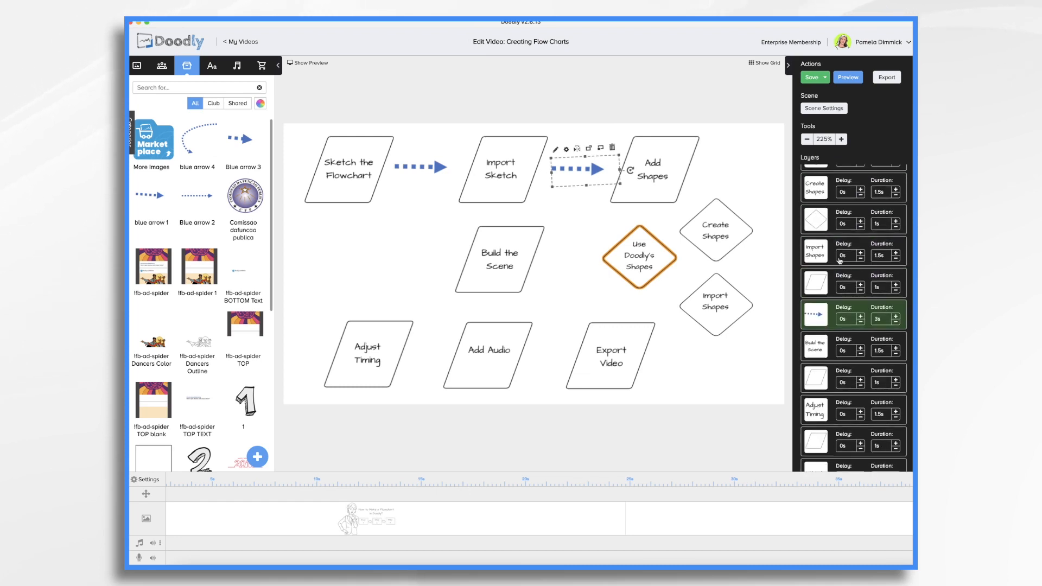
scroll(up, 3)
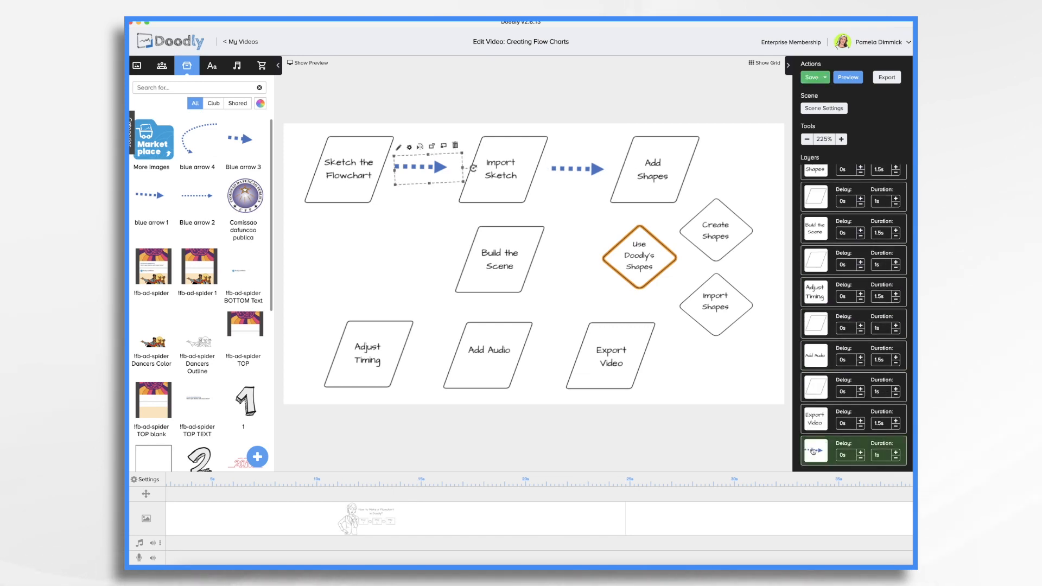
click(654, 168)
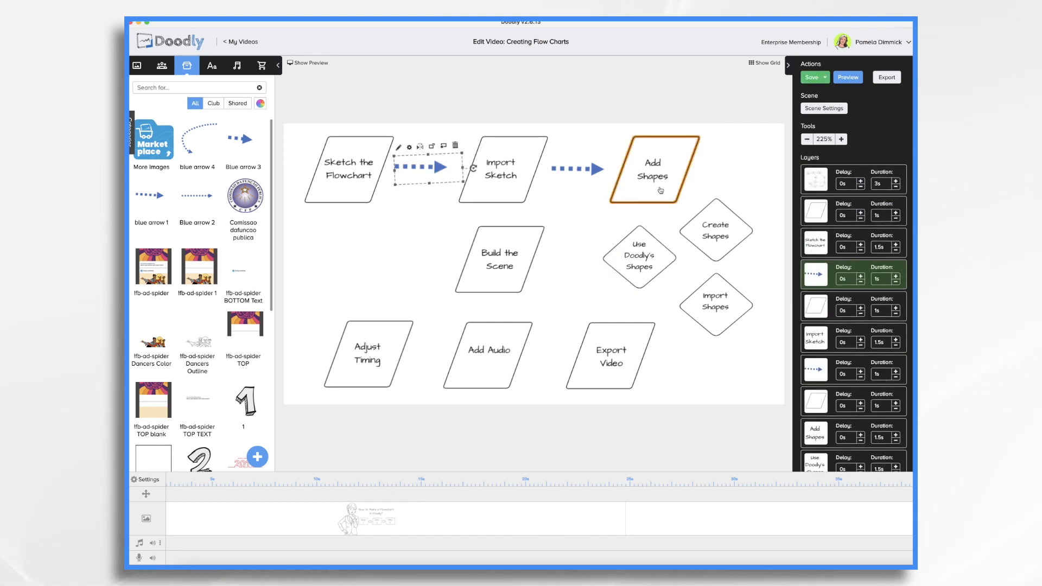
mouse_move(677, 184)
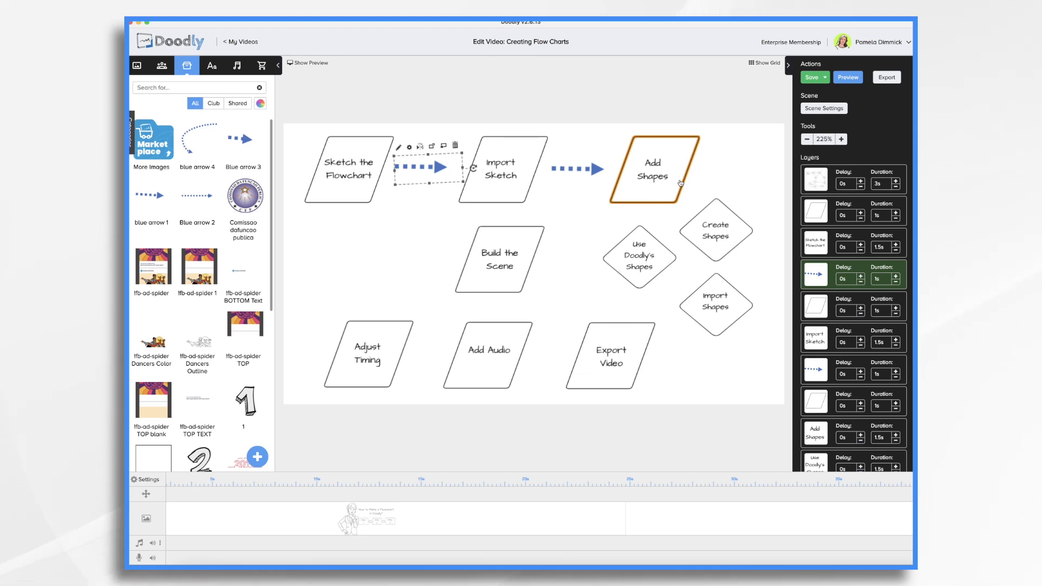
click(348, 168)
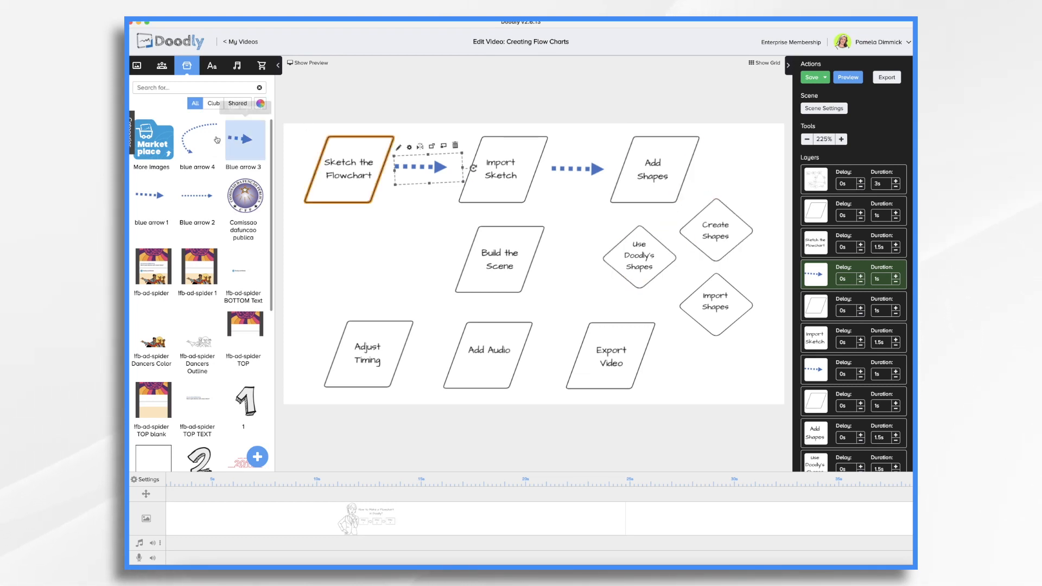
mouse_move(244, 140)
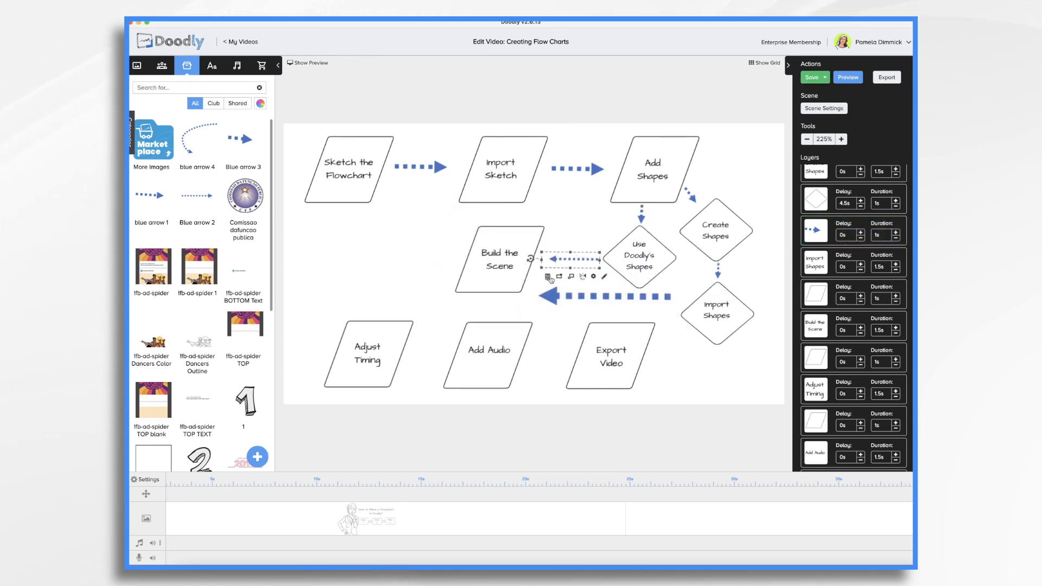
- Save the flowchart scene and select the Build the Scene shape for the next link
click(812, 77)
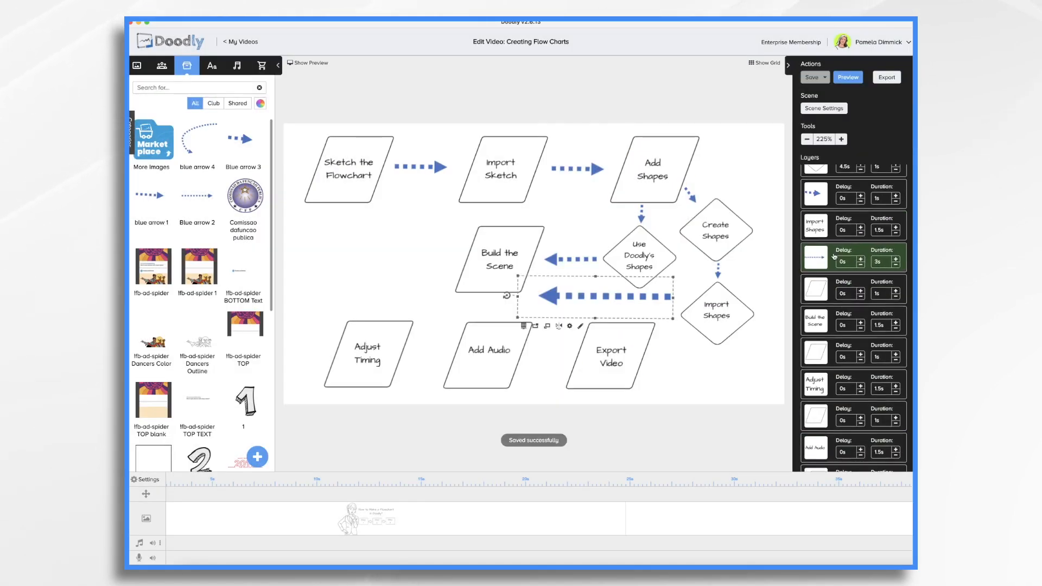
click(499, 260)
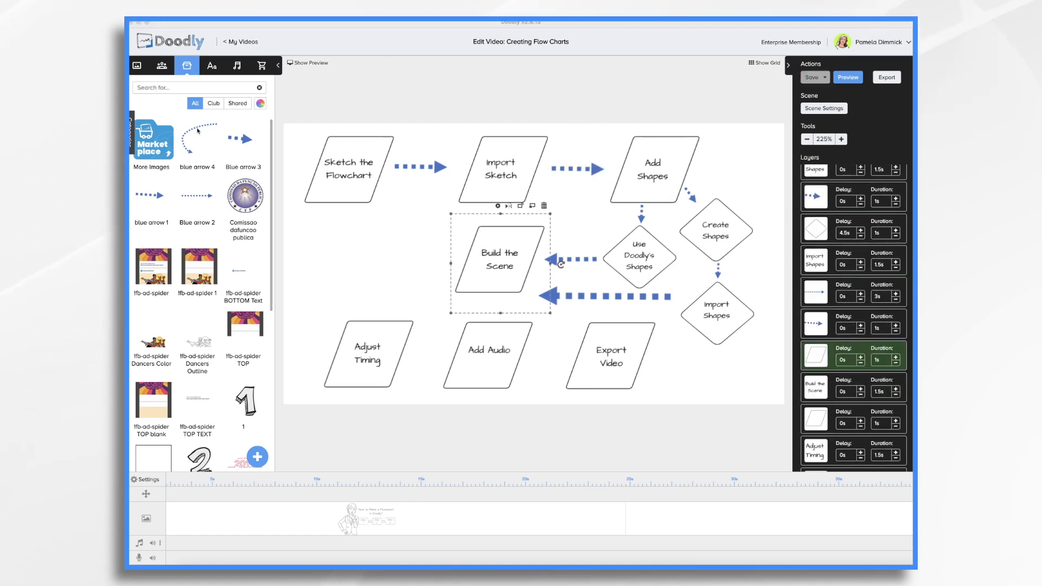
mouse_move(197, 138)
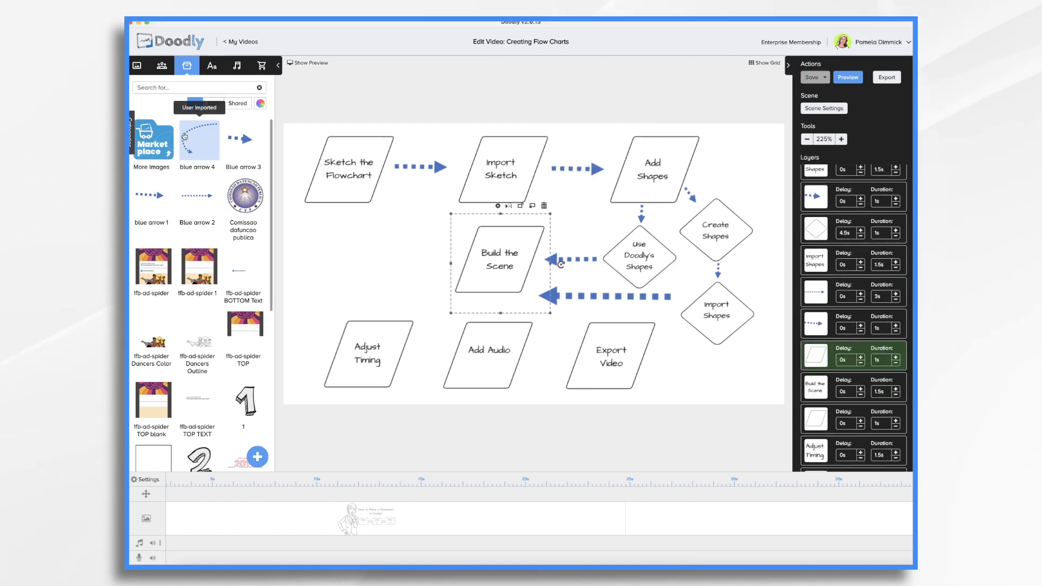
- Extend blue arrow 1's draw path over the arrowhead, save it, and preview the finished scene
click(195, 103)
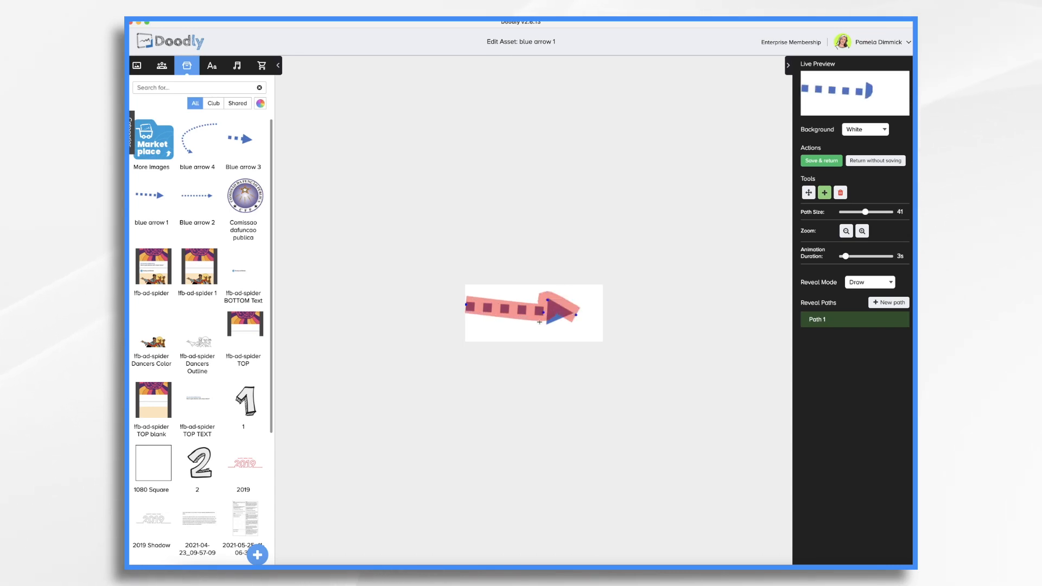
click(821, 161)
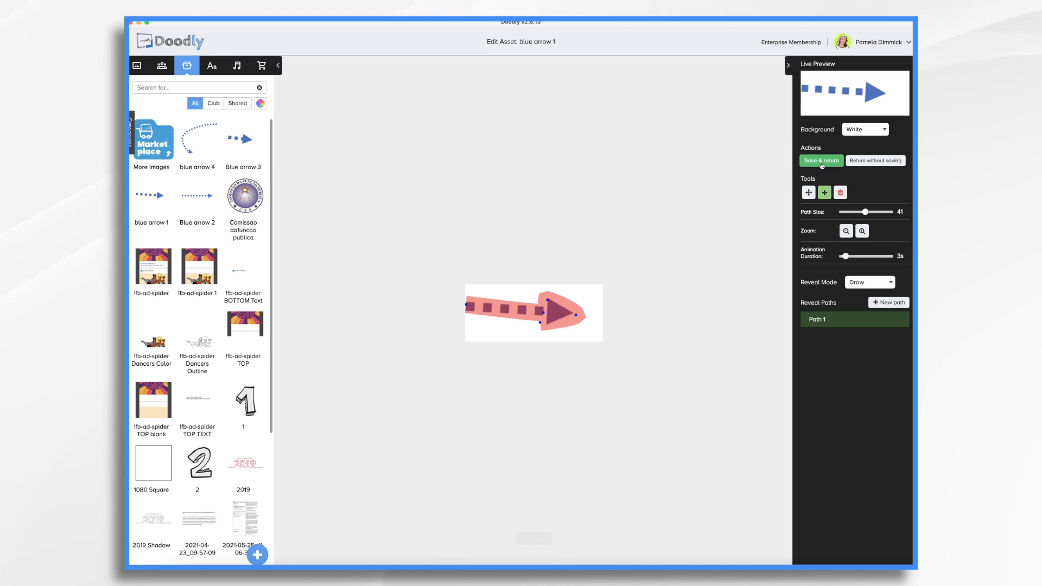
click(822, 161)
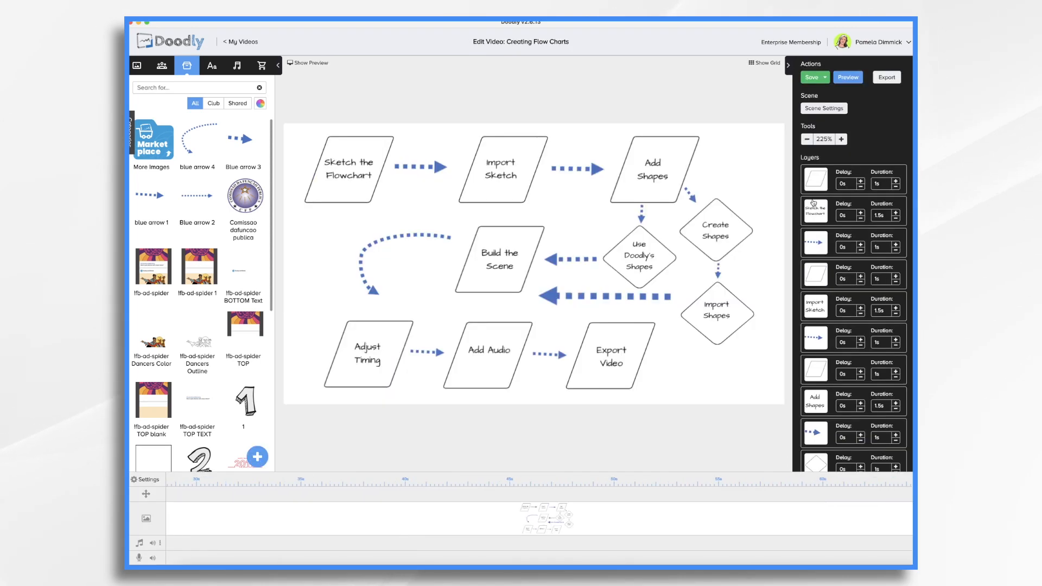
click(848, 77)
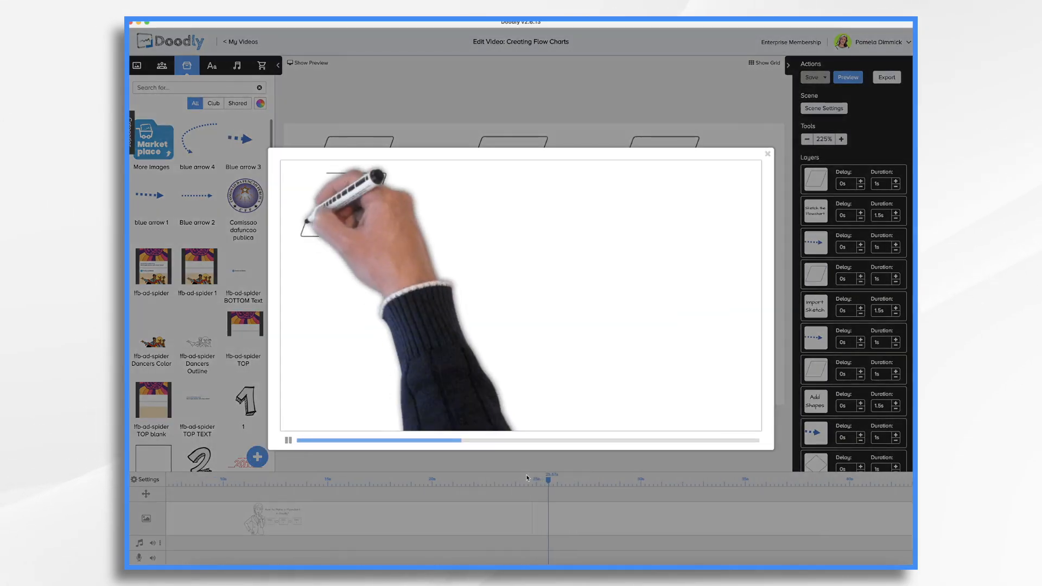